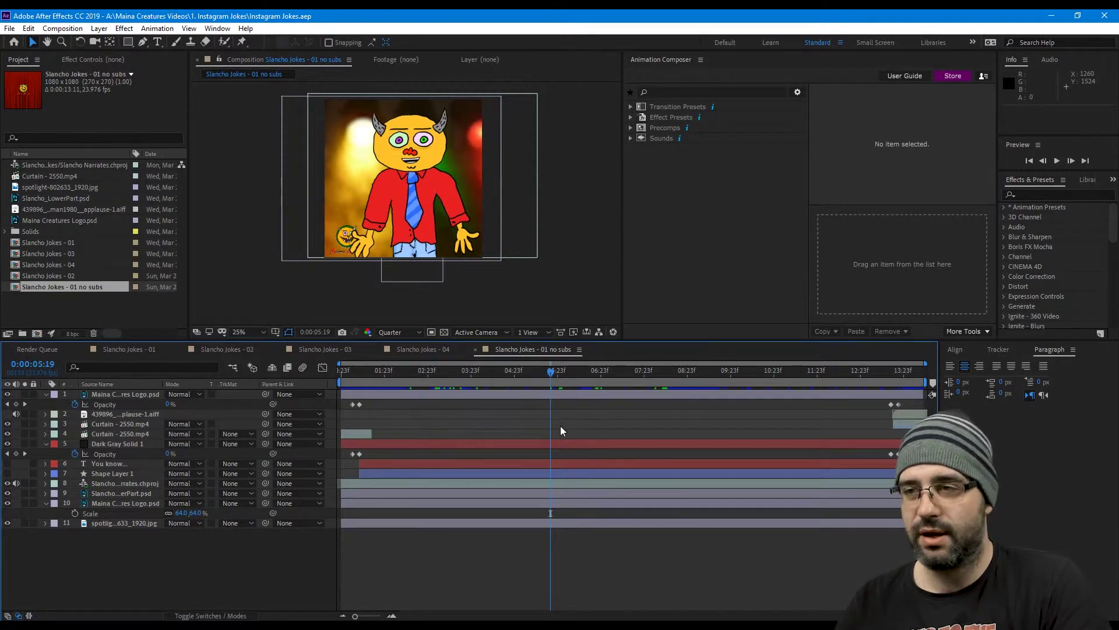
pyautogui.moveTo(585, 429)
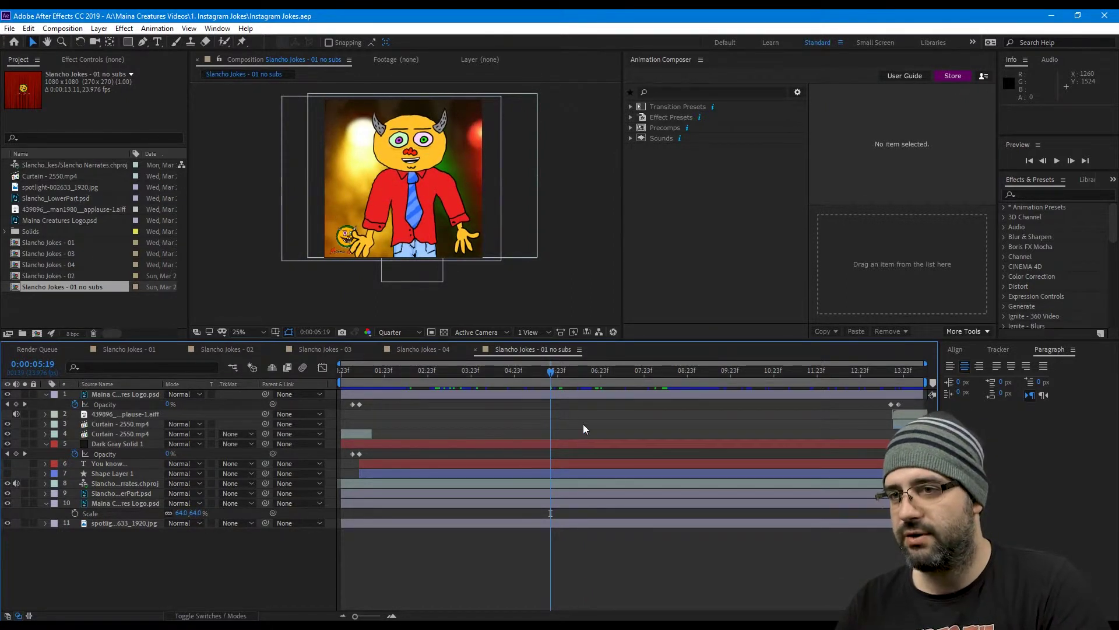
pyautogui.moveTo(473, 378)
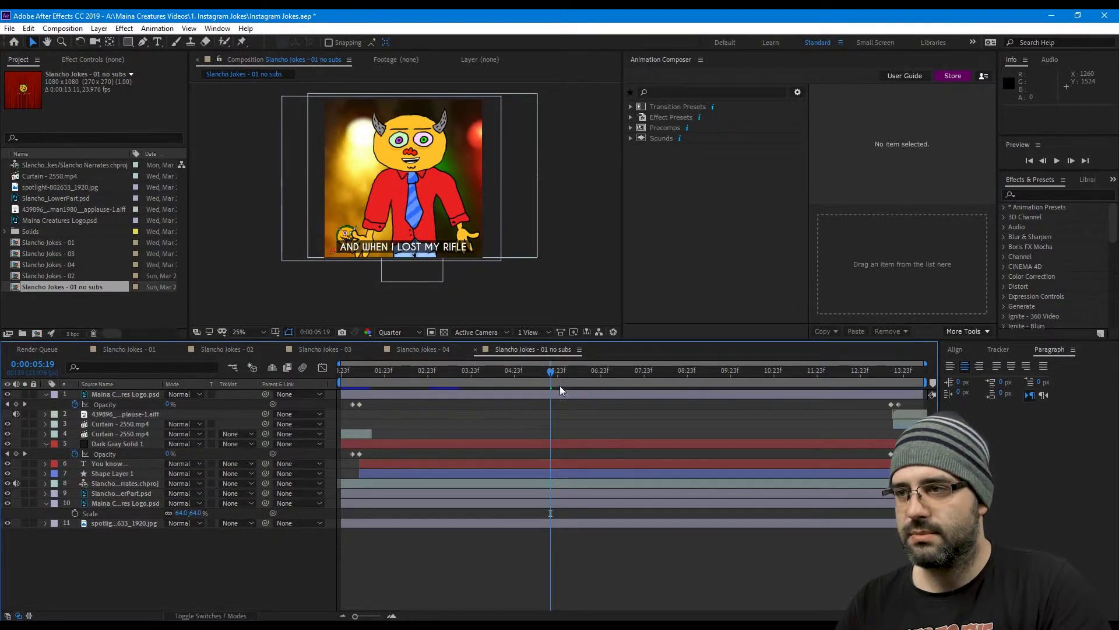
# Create the Instagram Joke Post composition from the imported Instagram Joke Post.mp4 footage
pyautogui.click(663, 371)
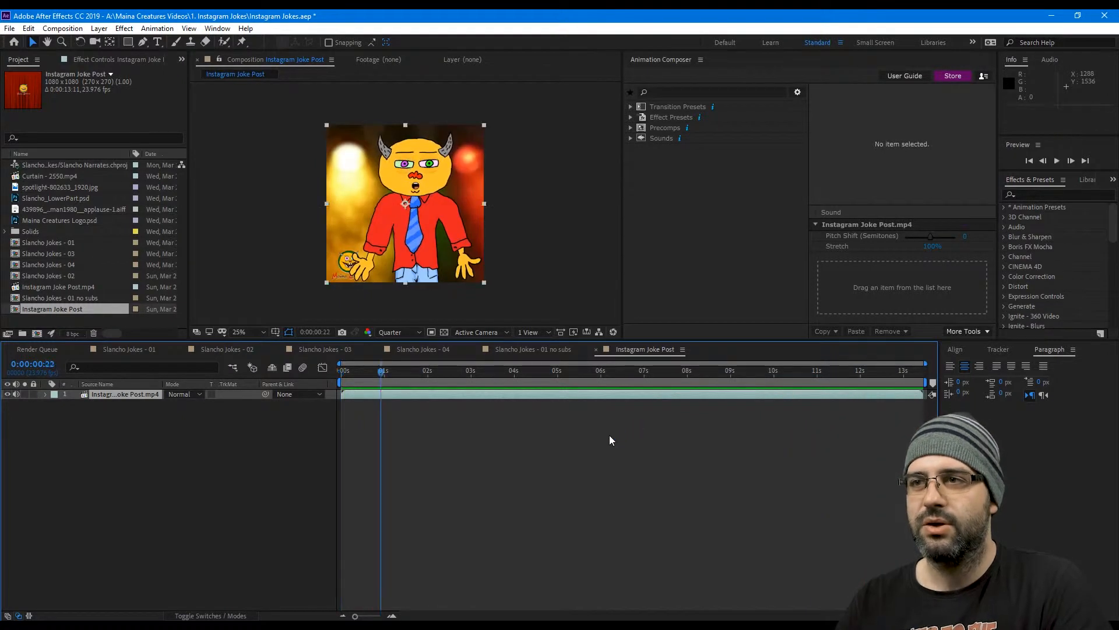
pyautogui.moveTo(604, 452)
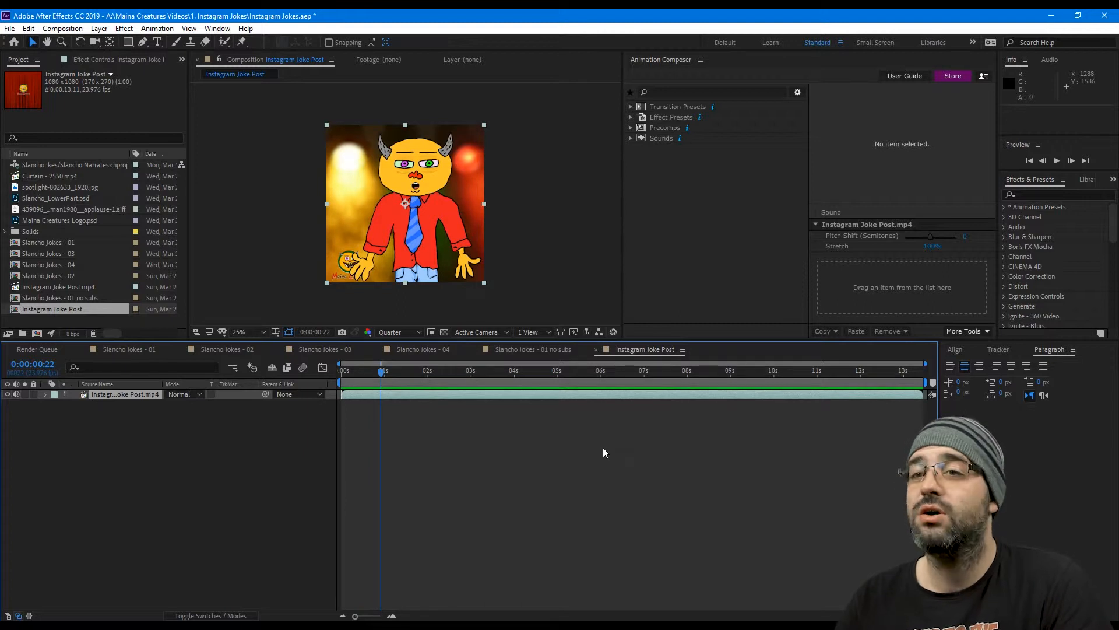
pyautogui.moveTo(381, 375)
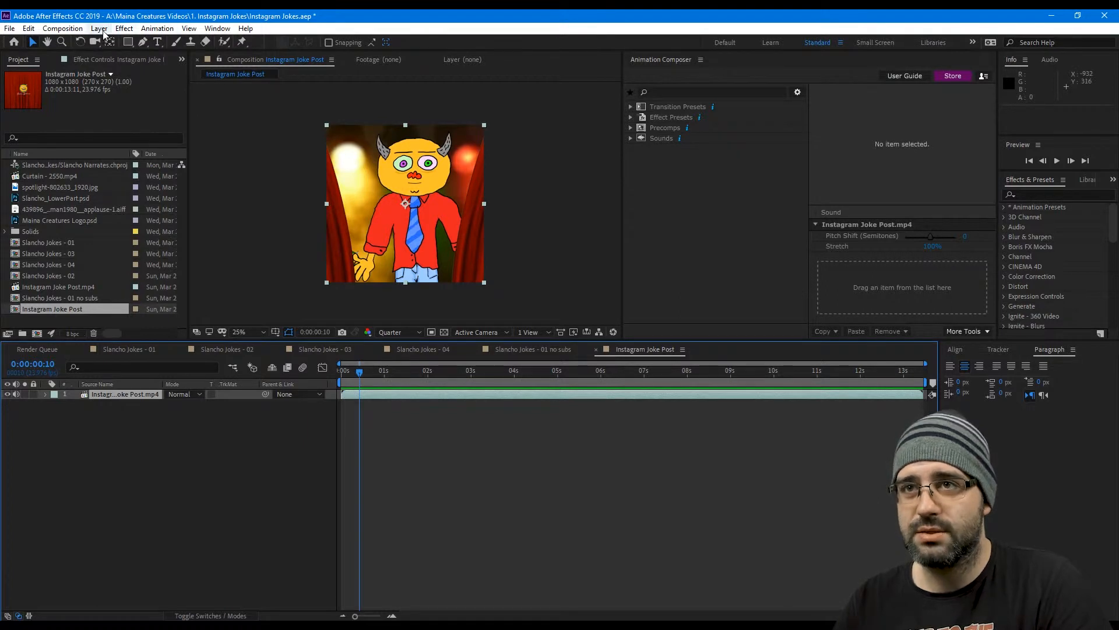
# Add a new empty shape layer with a dark grey #131313 fill colour
pyautogui.click(98, 28)
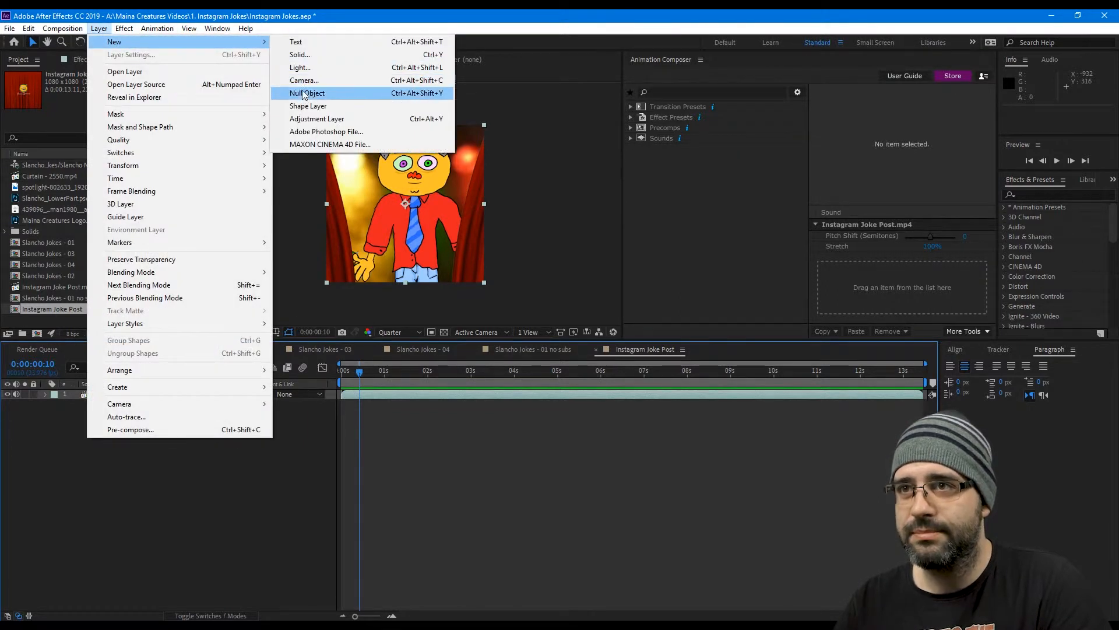
pyautogui.click(307, 105)
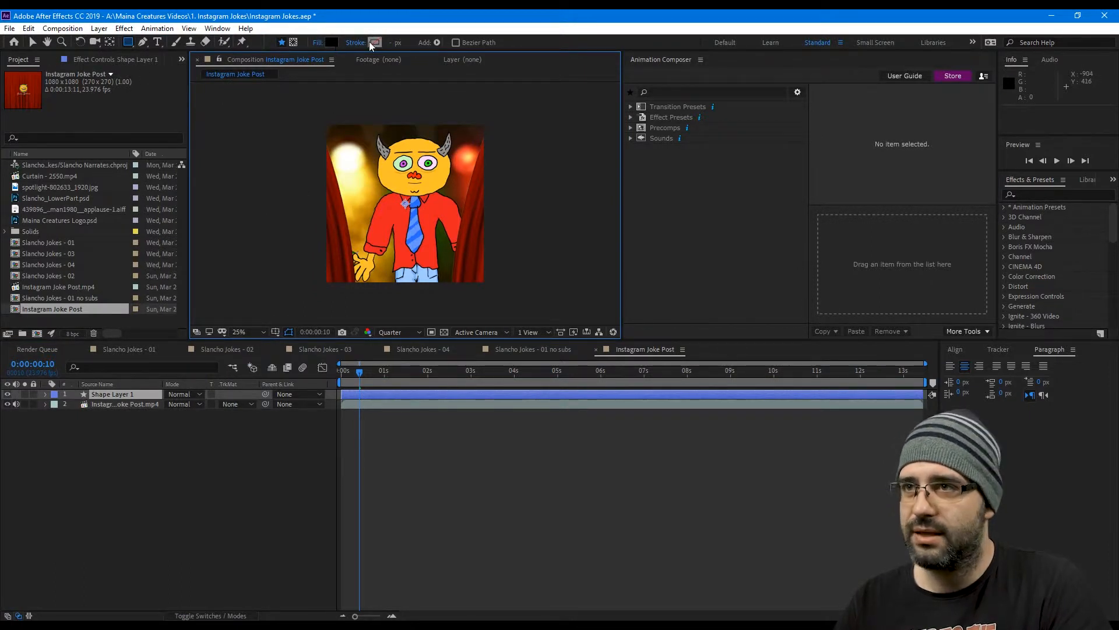
pyautogui.click(328, 42)
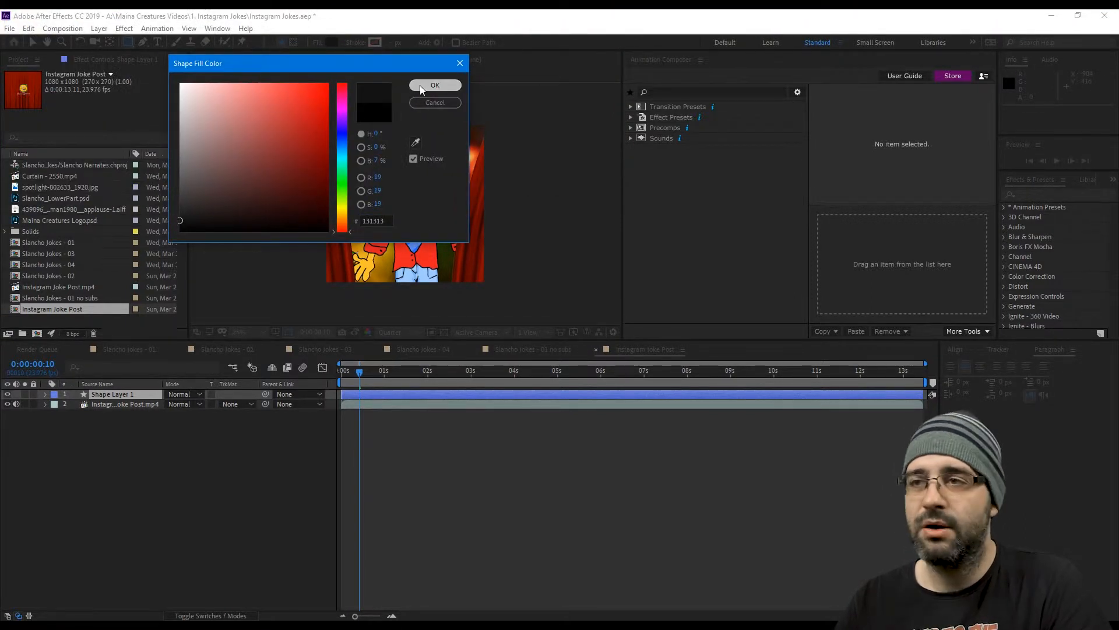
pyautogui.click(434, 86)
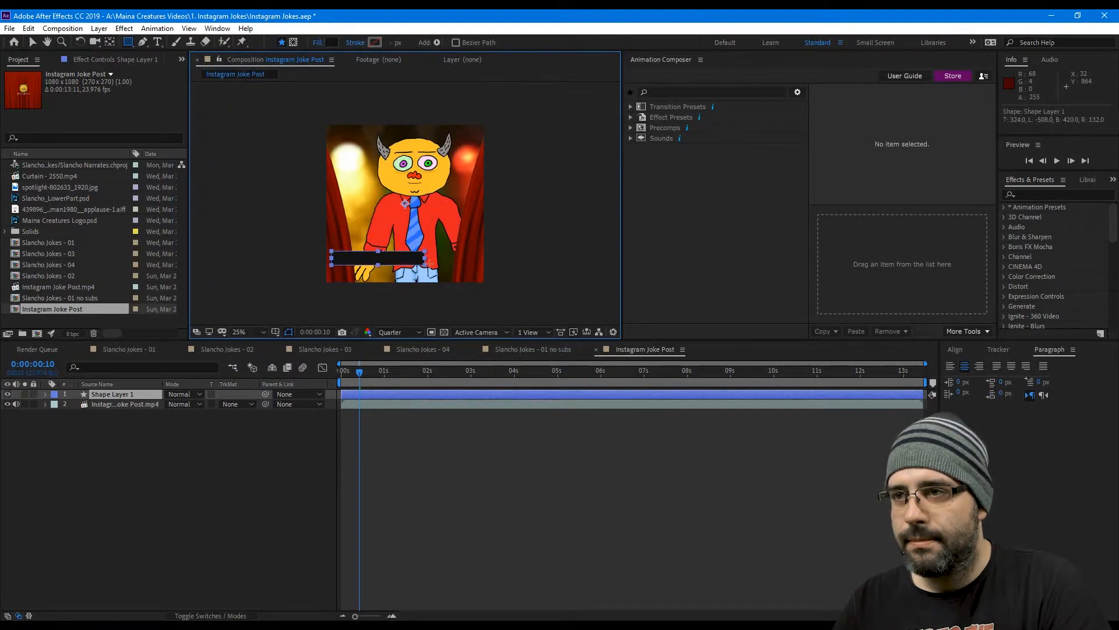
# Draw a rectangle along the bottom of the frame for the subtitle bar
pyautogui.click(45, 394)
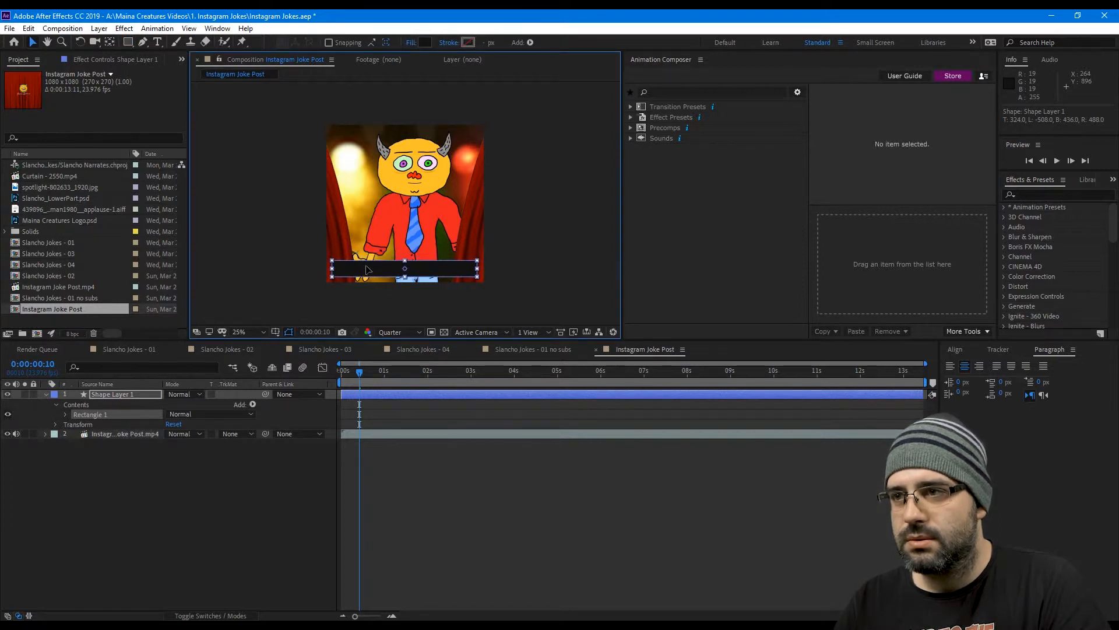
pyautogui.click(953, 350)
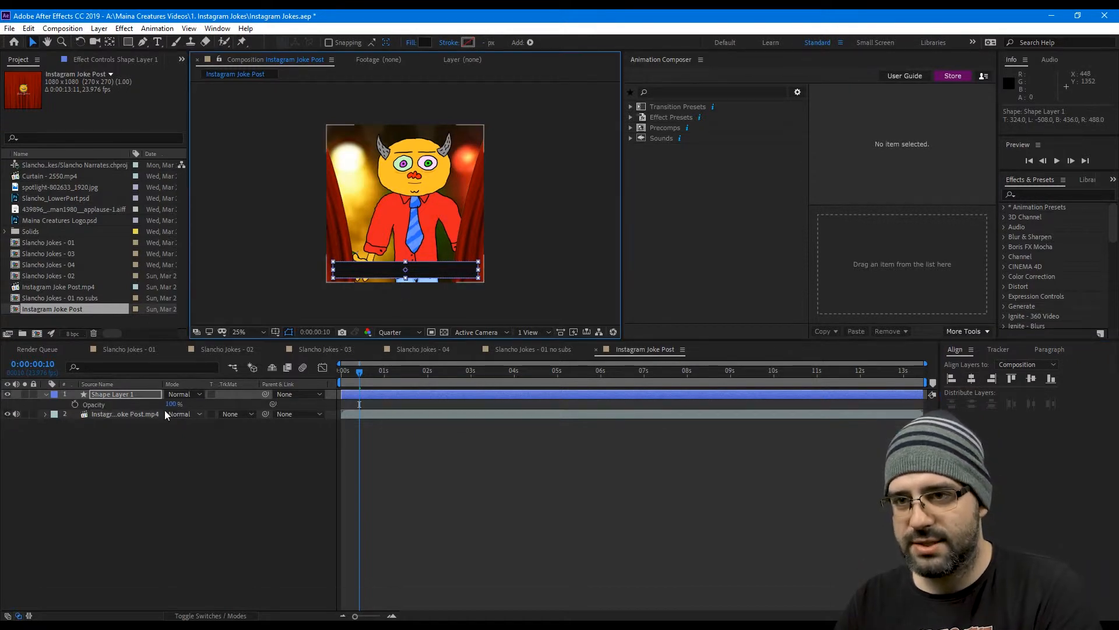
# Set Shape Layer 1's opacity to 70% so the curtain shows through
pyautogui.doubleClick(173, 403)
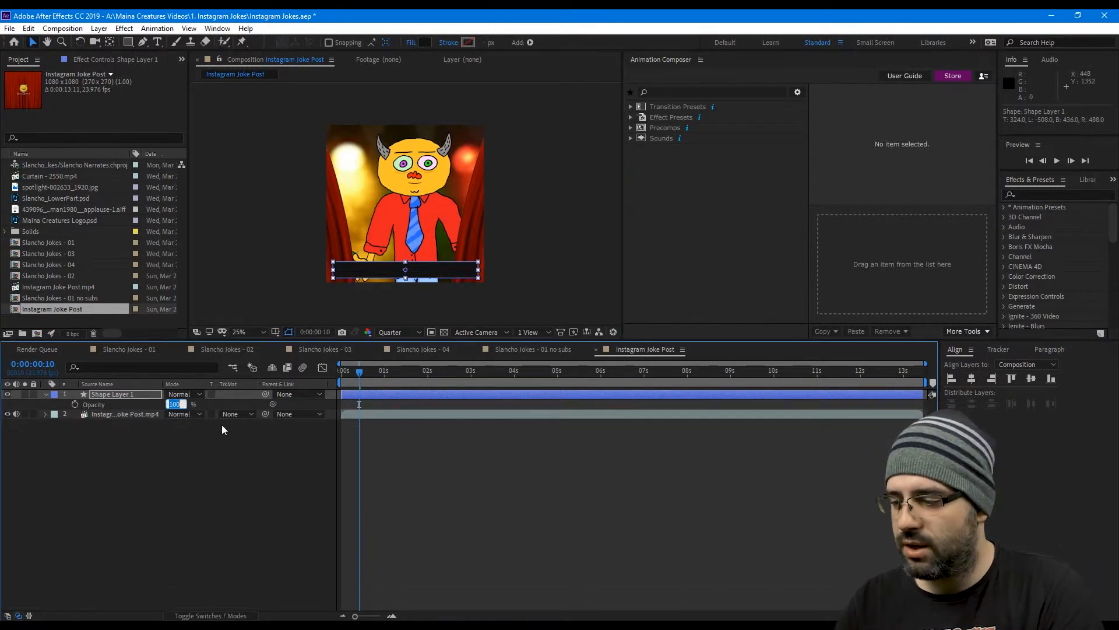
pyautogui.write('70')
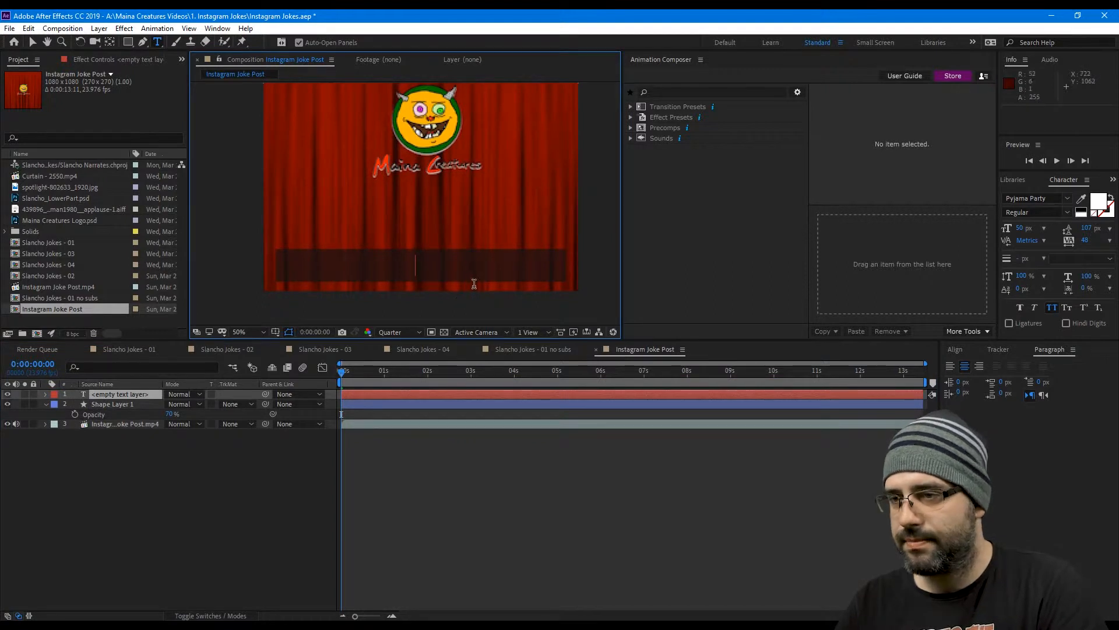
# Add placeholder ASD text and centre it horizontally over the bar with Align
pyautogui.write('ASD')
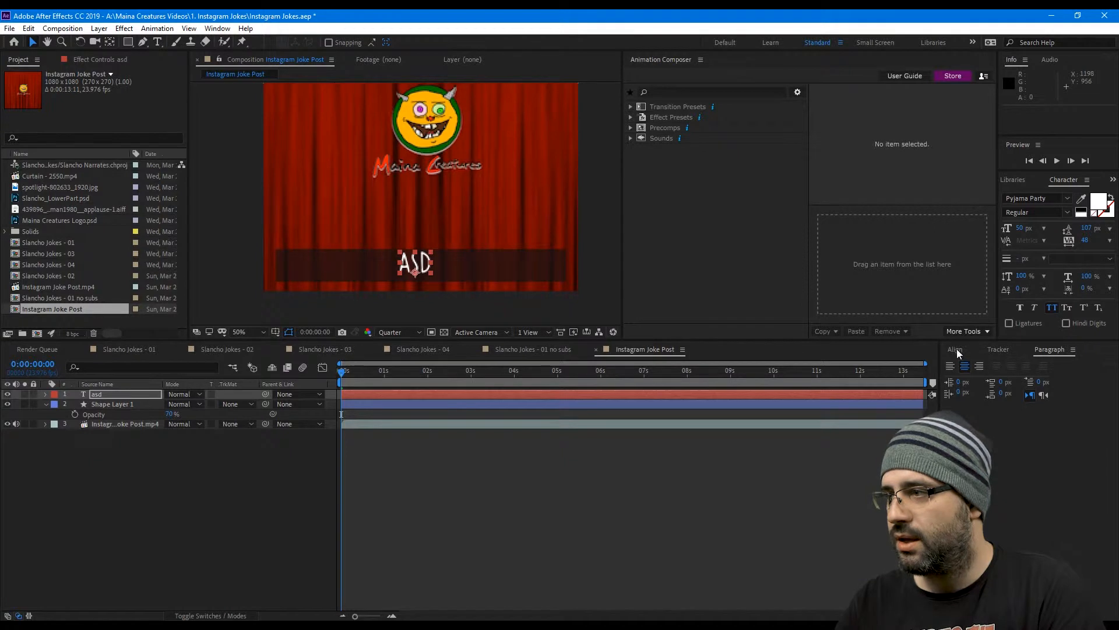
pyautogui.click(955, 349)
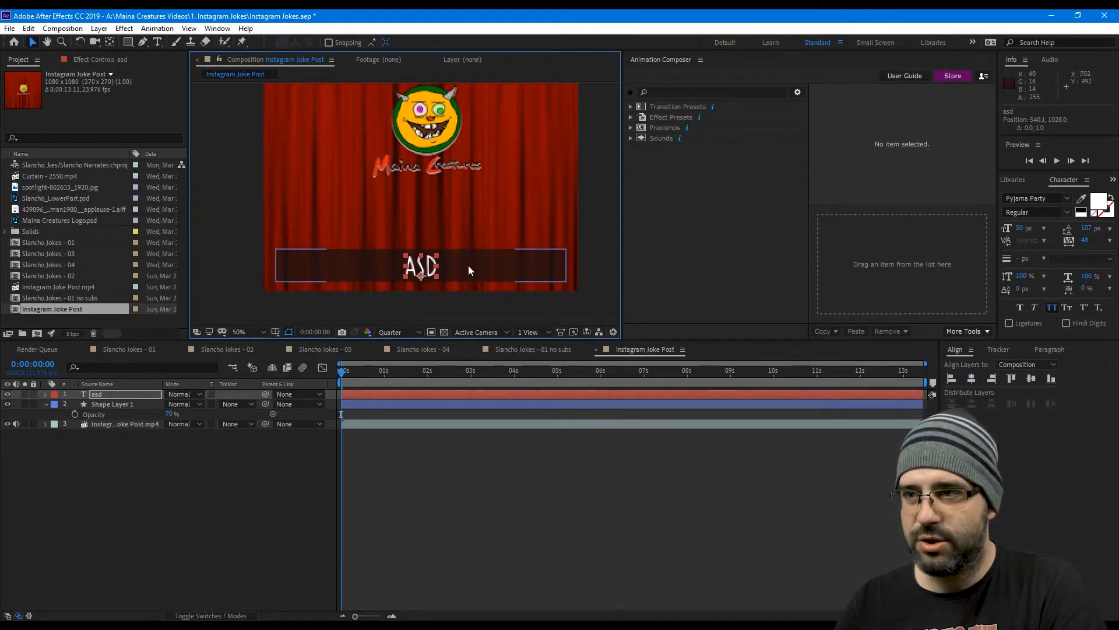
pyautogui.click(111, 403)
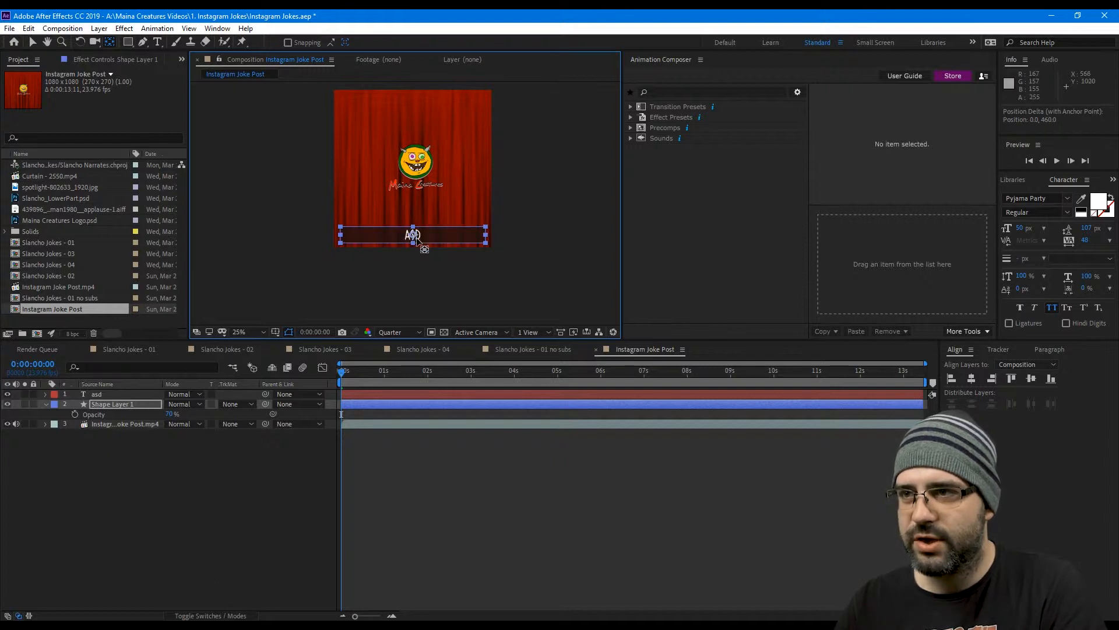
pyautogui.click(239, 331)
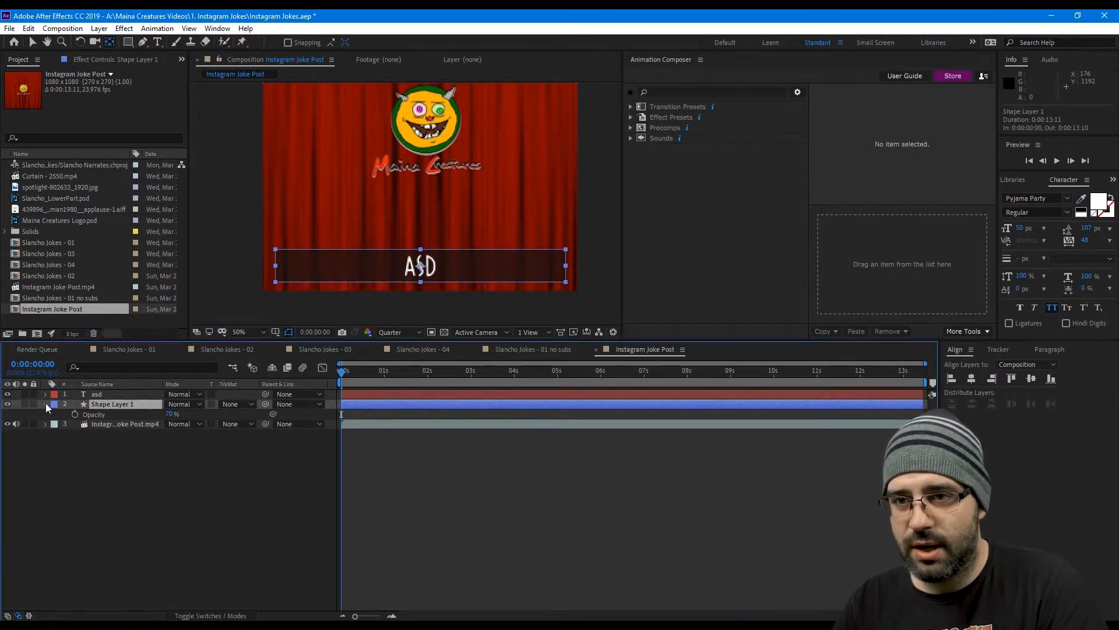
# Set Rectangle 1's transform Scale to 94, 100% with the constraint unlinked
pyautogui.click(45, 404)
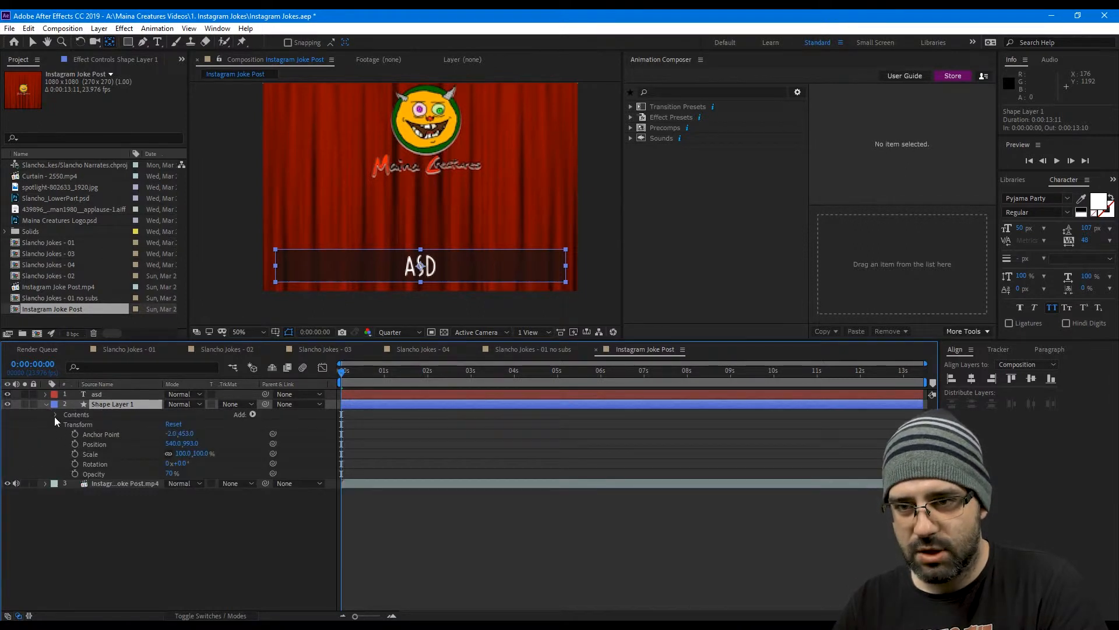
pyautogui.click(54, 414)
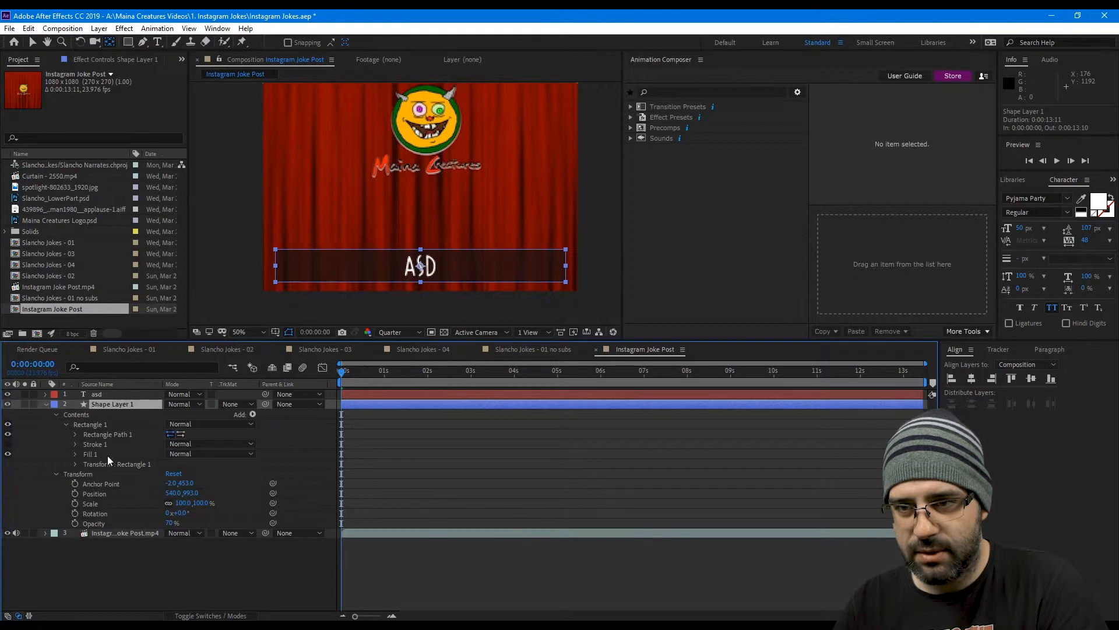
pyautogui.moveTo(79, 450)
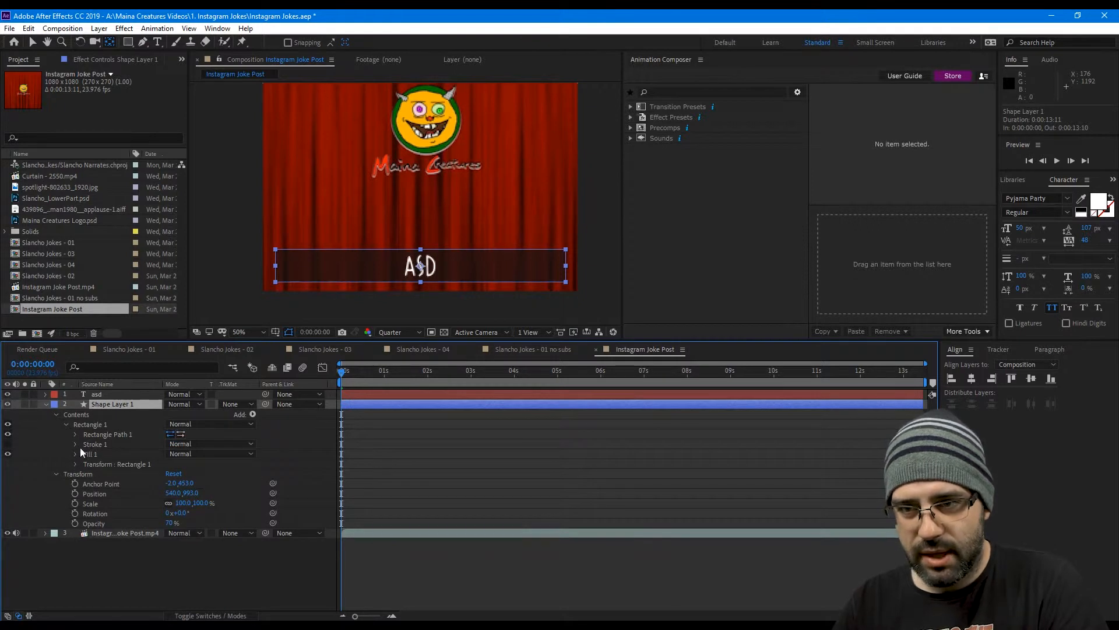
pyautogui.click(76, 464)
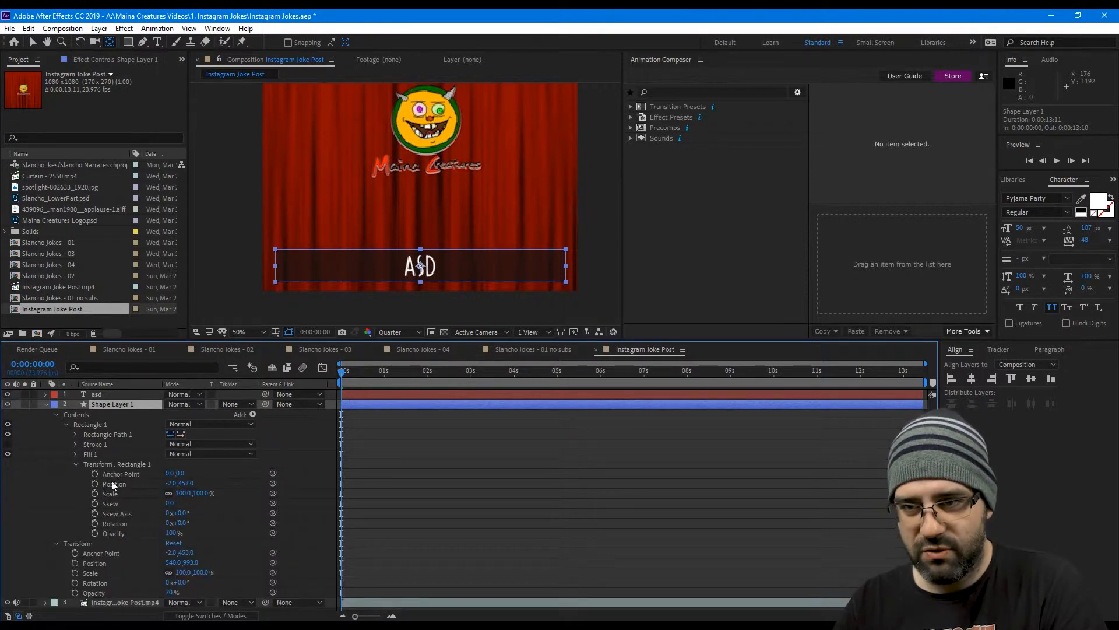
pyautogui.moveTo(194, 504)
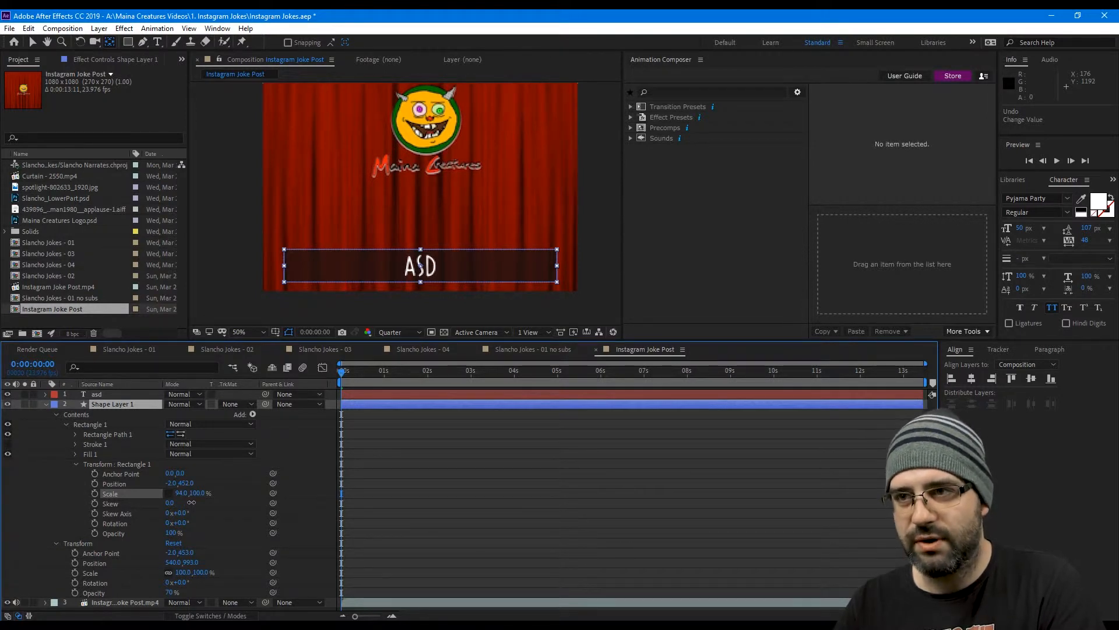
pyautogui.click(96, 394)
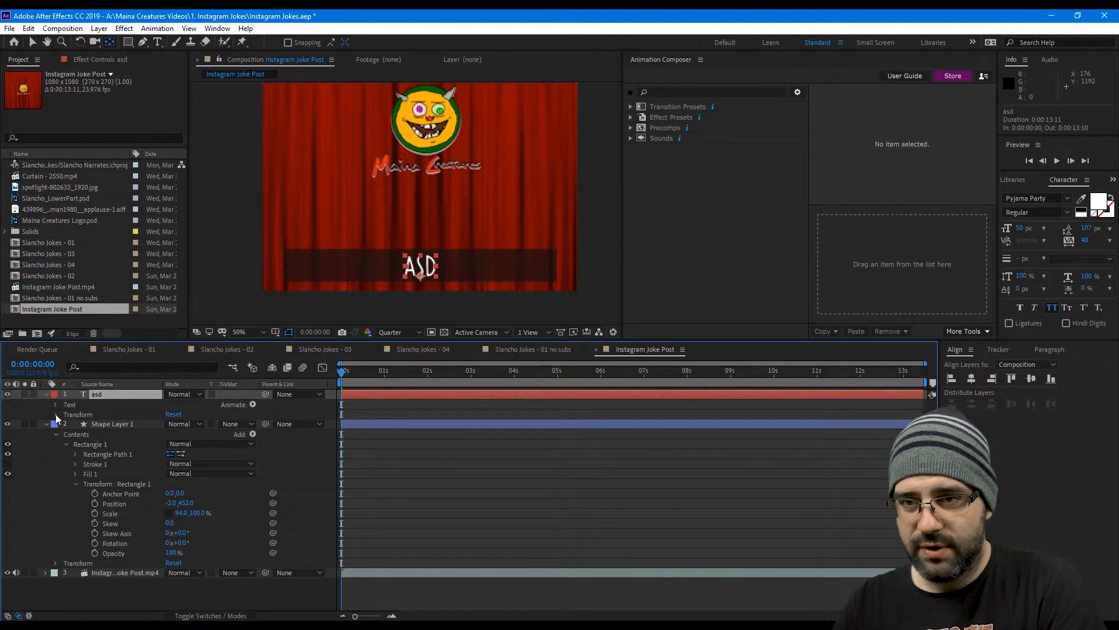
# Keyframe Source Text as hold and the bar Scale at 0:00:00, showing only keyframed properties
pyautogui.click(55, 405)
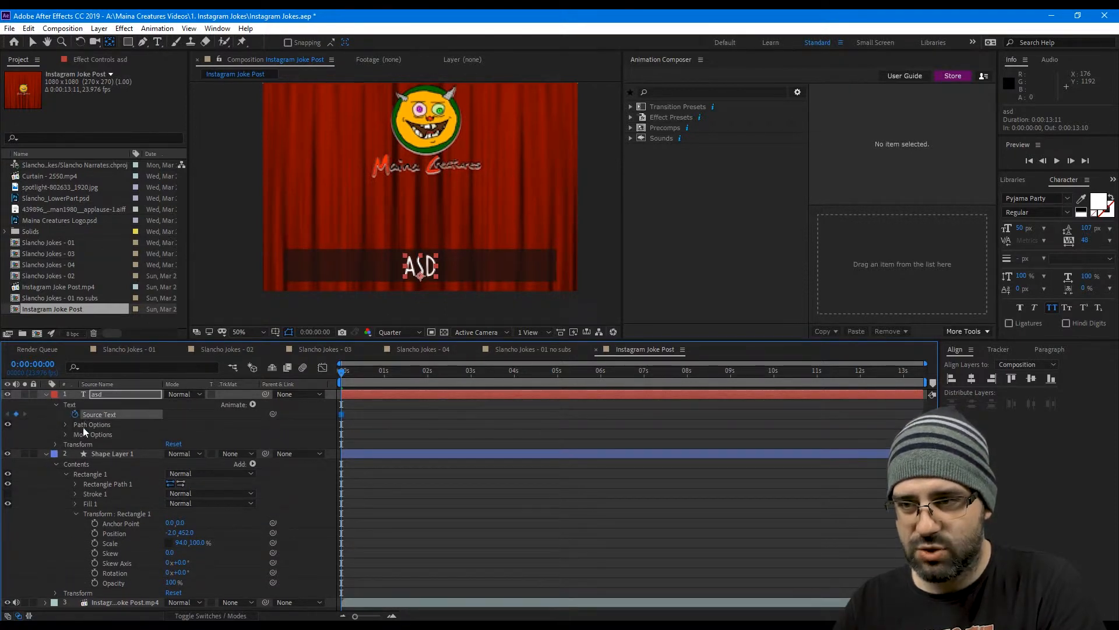
pyautogui.rightClick(341, 413)
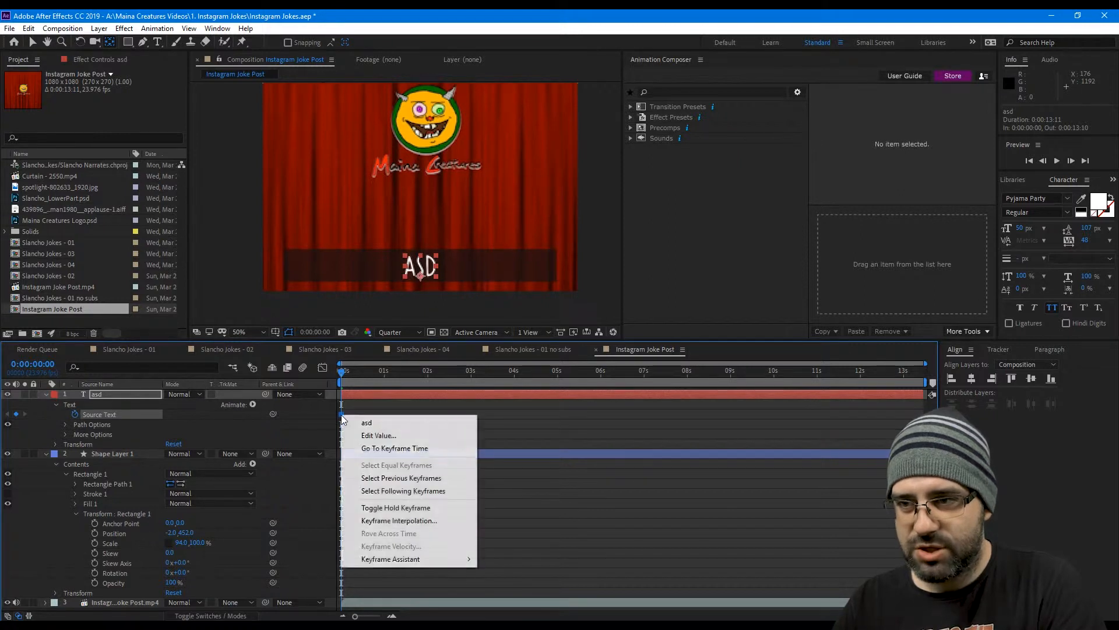
pyautogui.moveTo(376, 482)
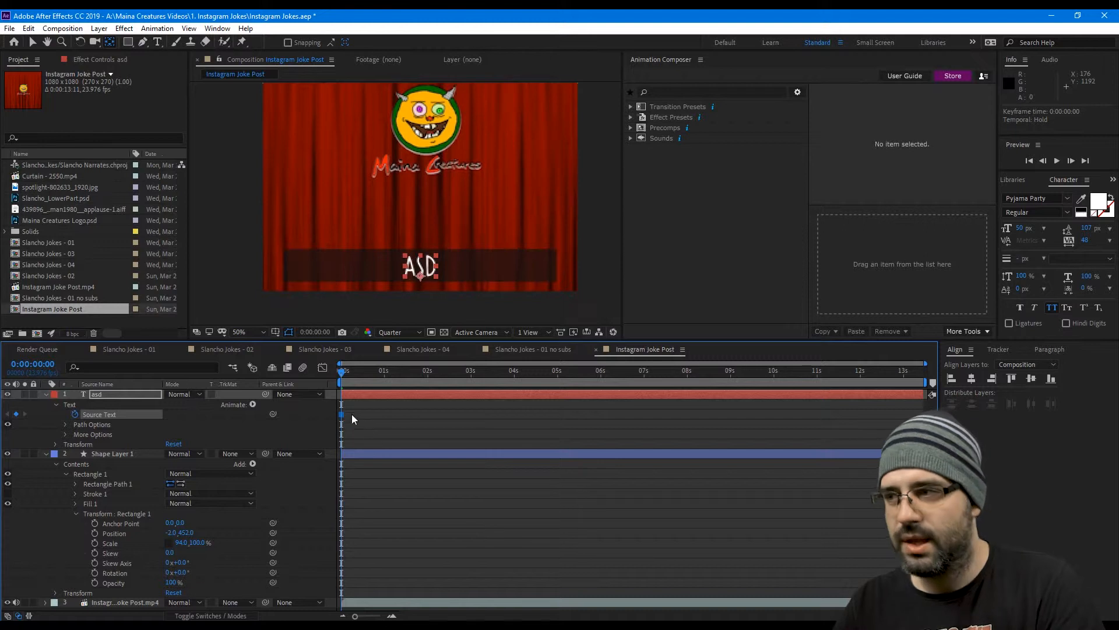
pyautogui.click(344, 371)
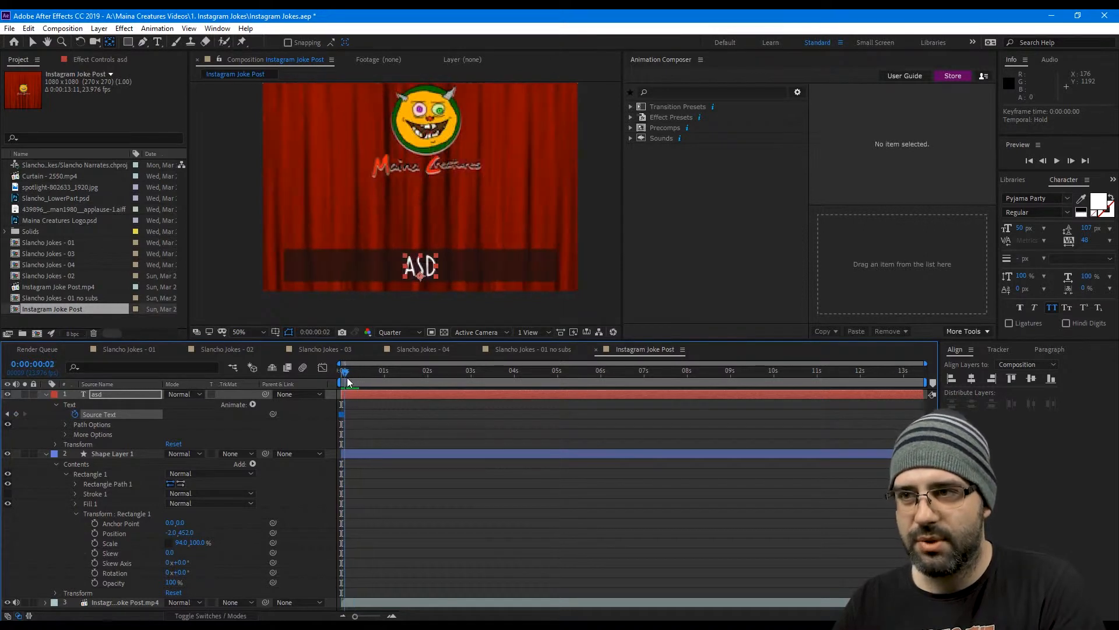
pyautogui.click(343, 381)
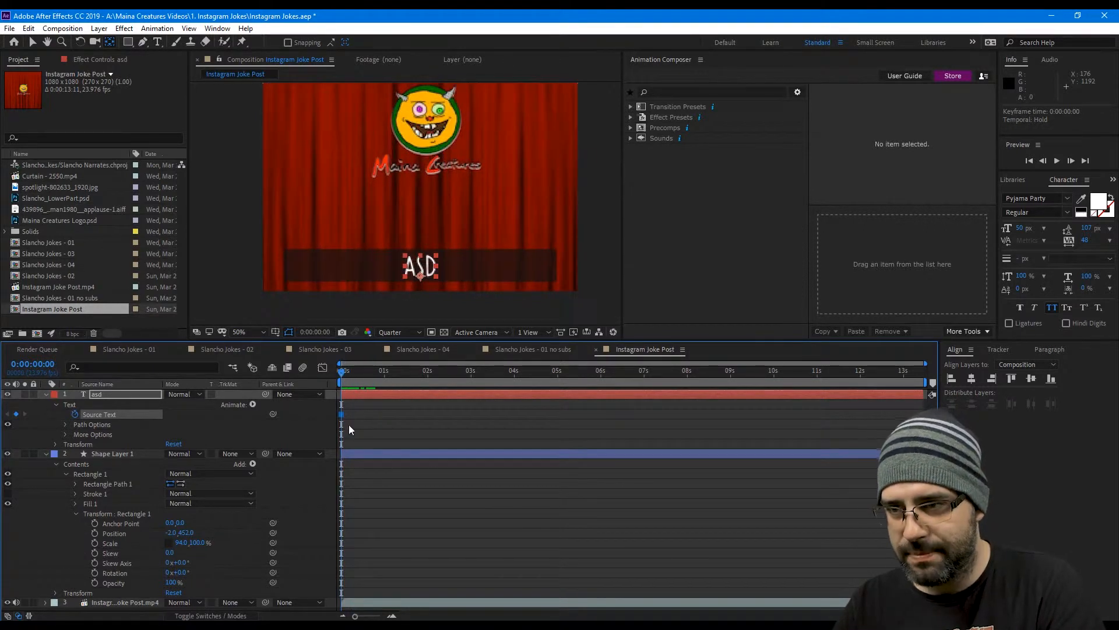
pyautogui.moveTo(387, 412)
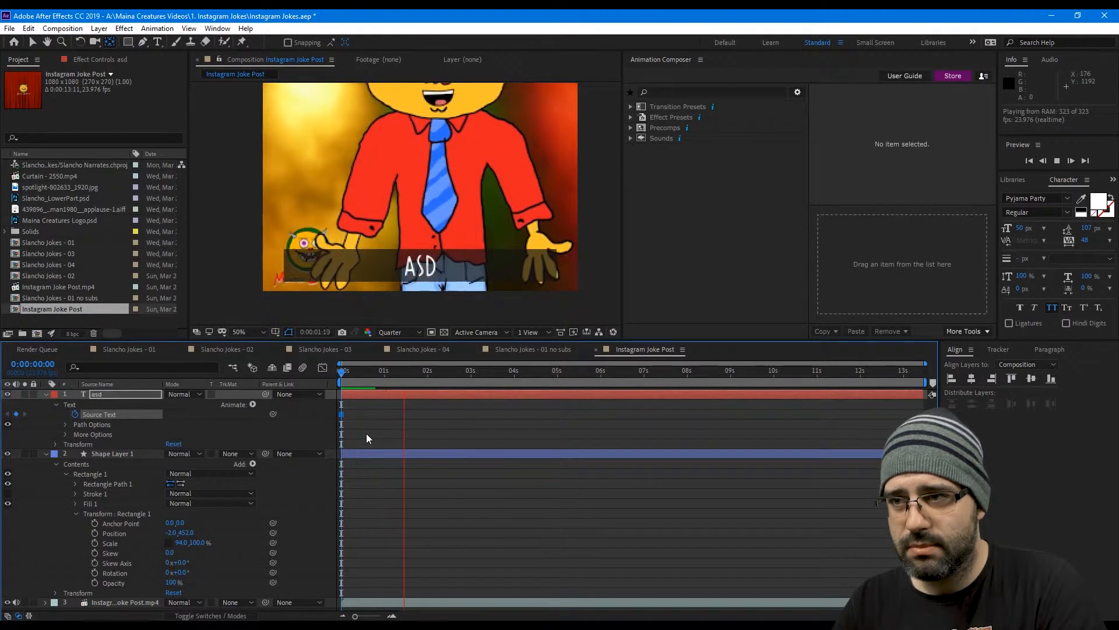
pyautogui.click(432, 371)
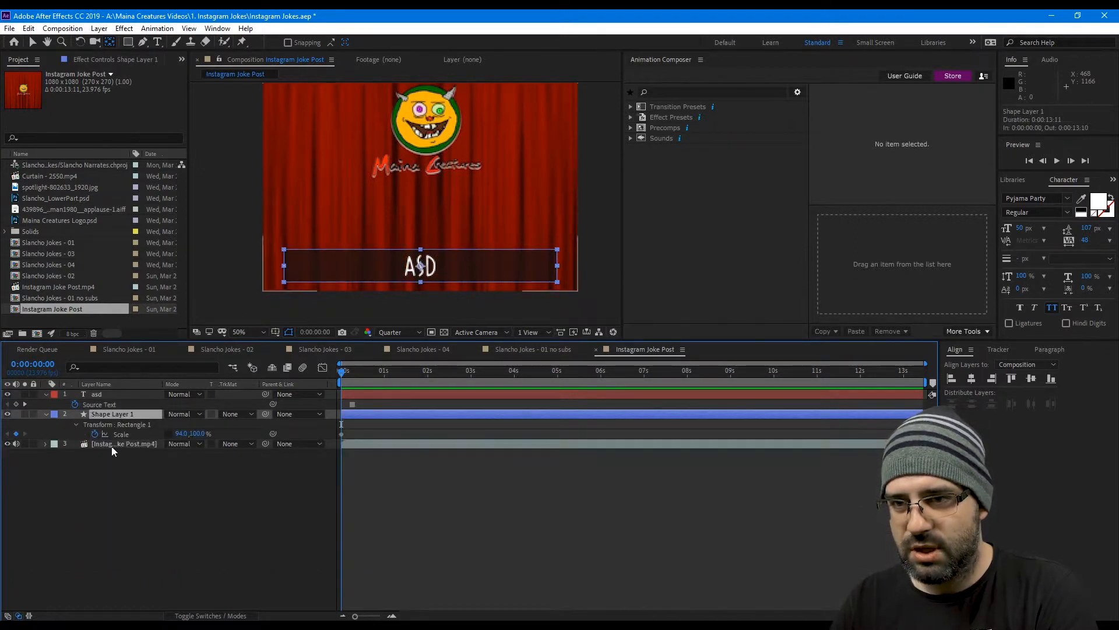
# Reveal the footage layer's audio waveform and move to frame 0:00:00:08 where speech begins
pyautogui.click(124, 443)
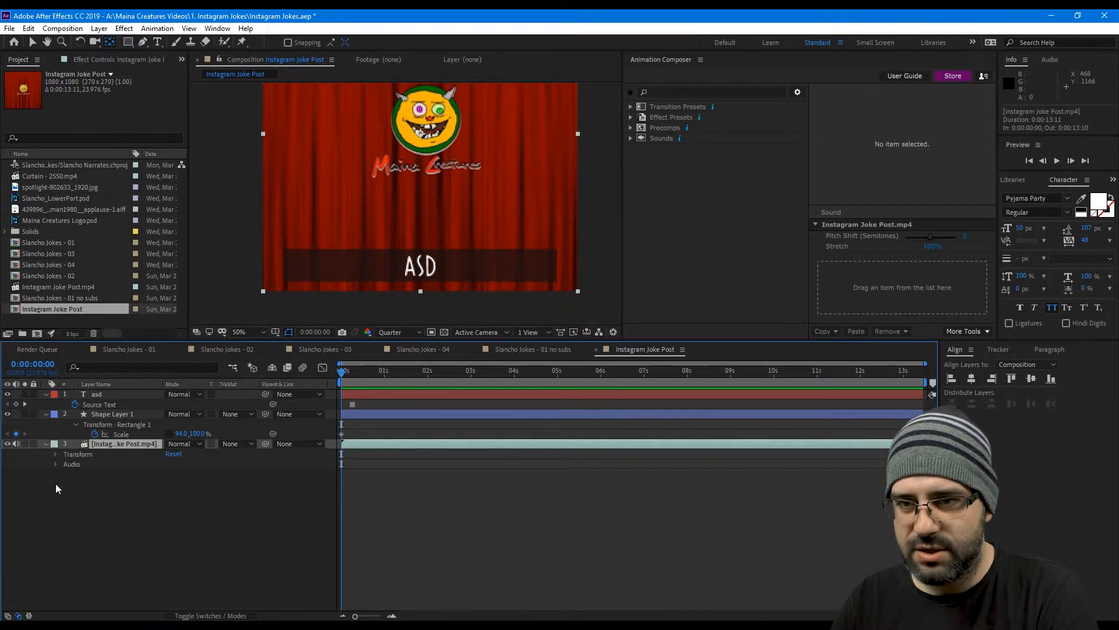
pyautogui.click(55, 464)
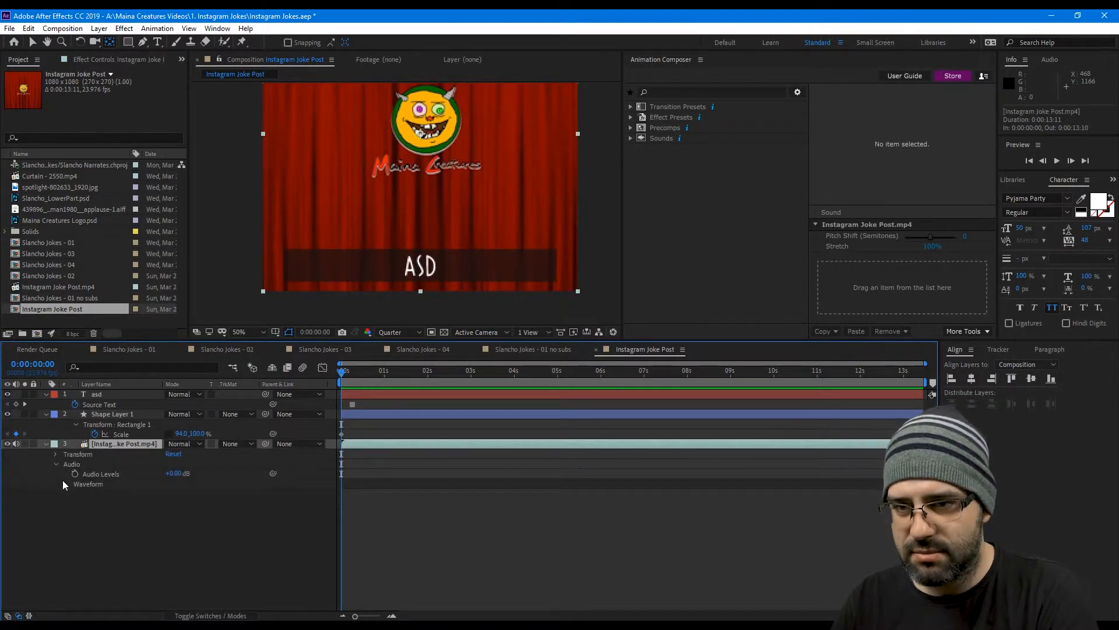
pyautogui.click(65, 484)
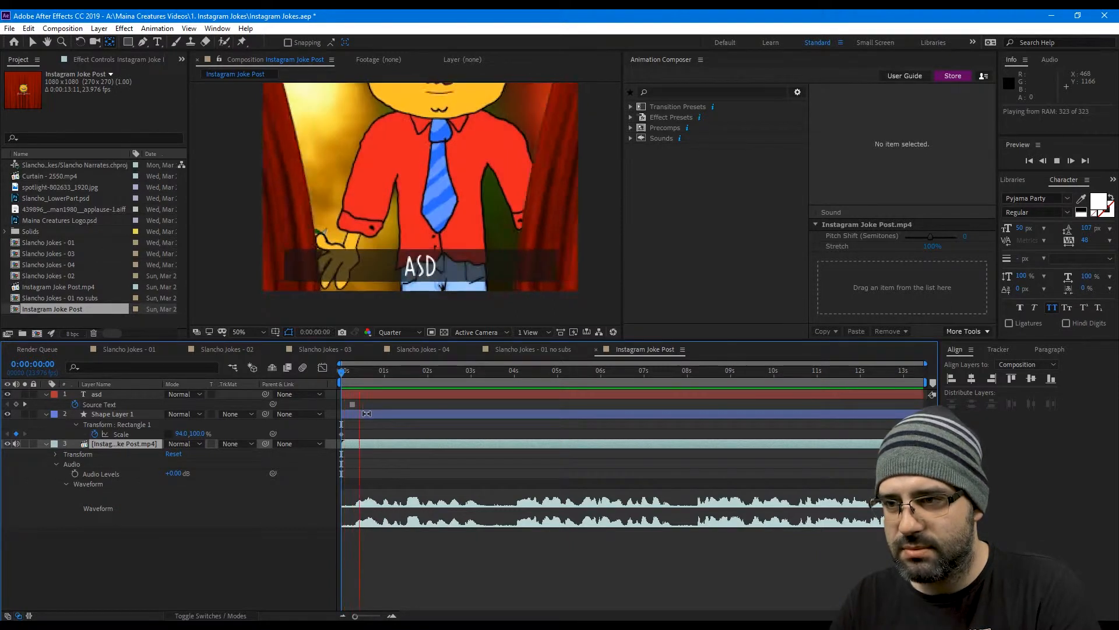
pyautogui.click(350, 371)
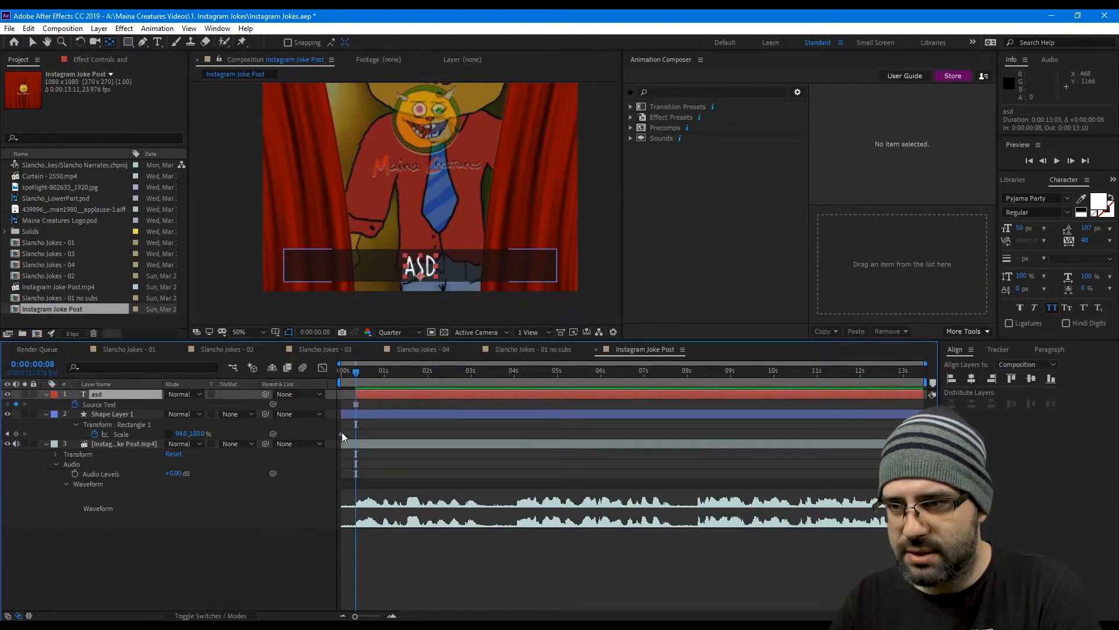
pyautogui.click(112, 413)
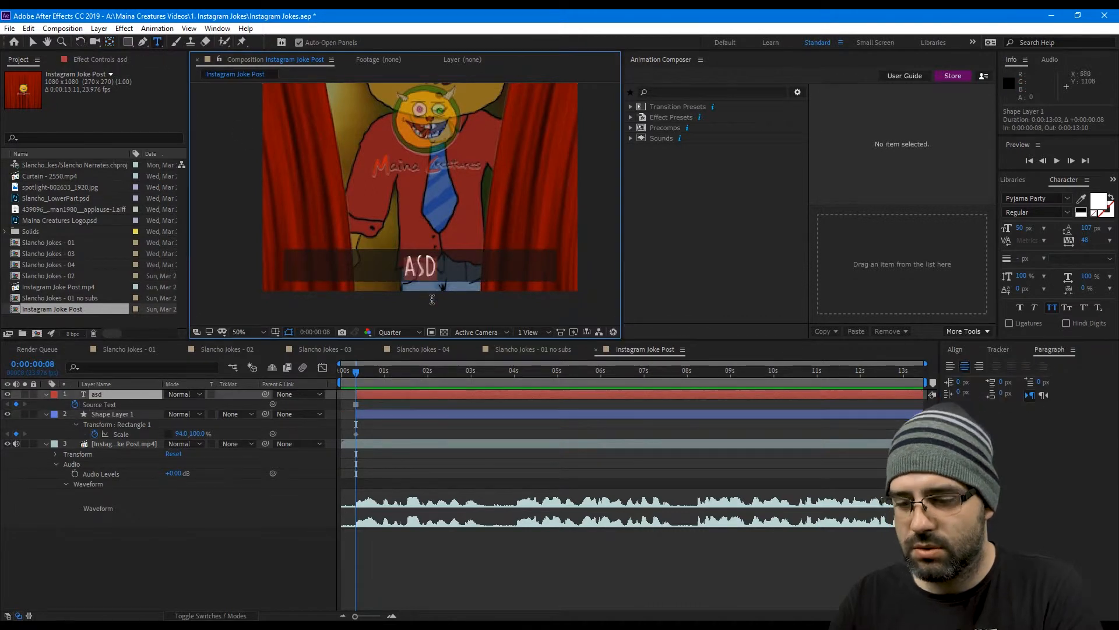
# Change the subtitle to YOU KNOW... and keyframe the bar Scale at 50, 100% to fit
pyautogui.write('You know...')
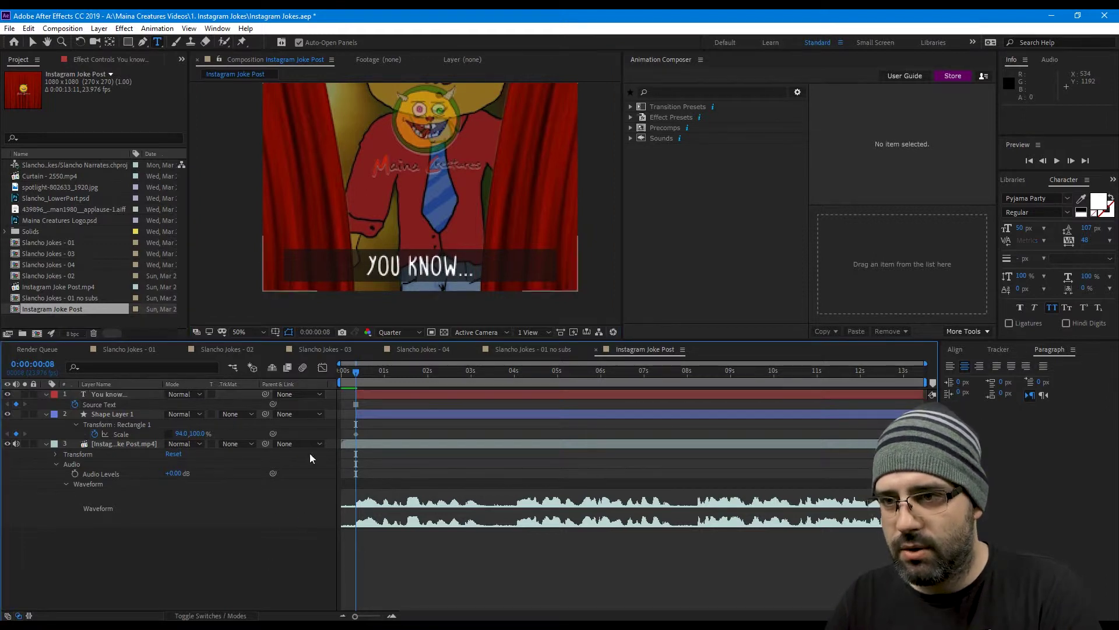
pyautogui.click(112, 412)
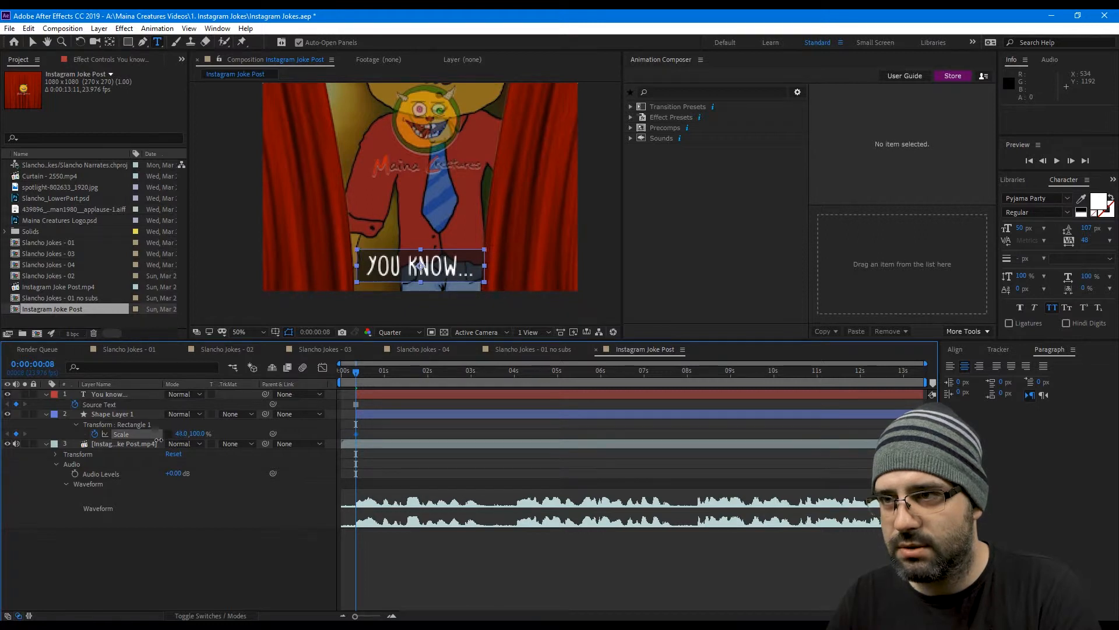
pyautogui.click(112, 413)
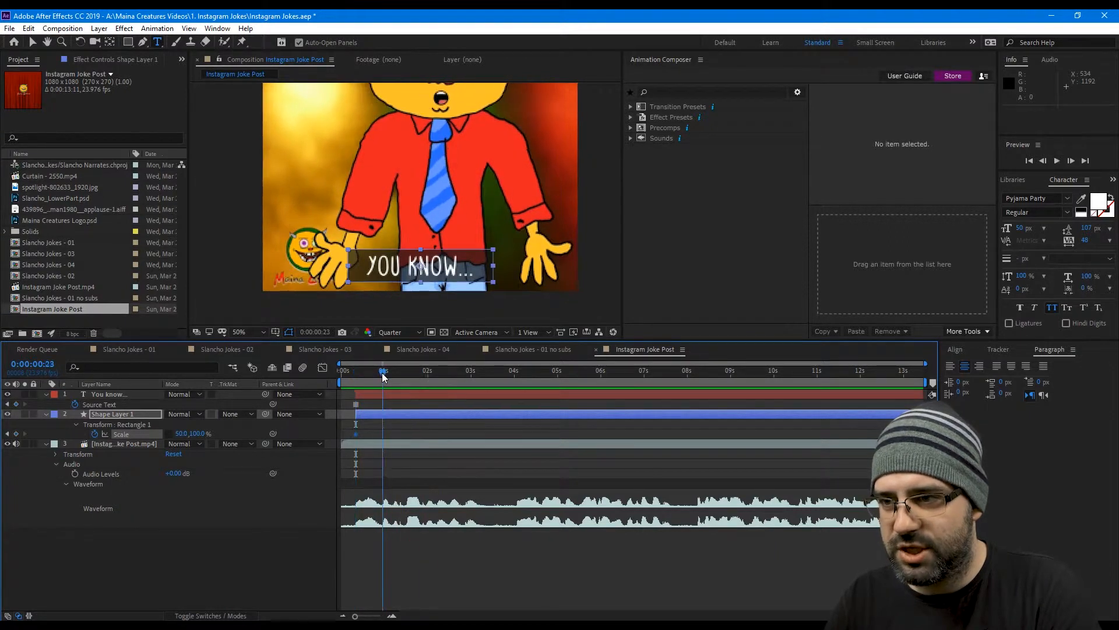
pyautogui.press('Space')
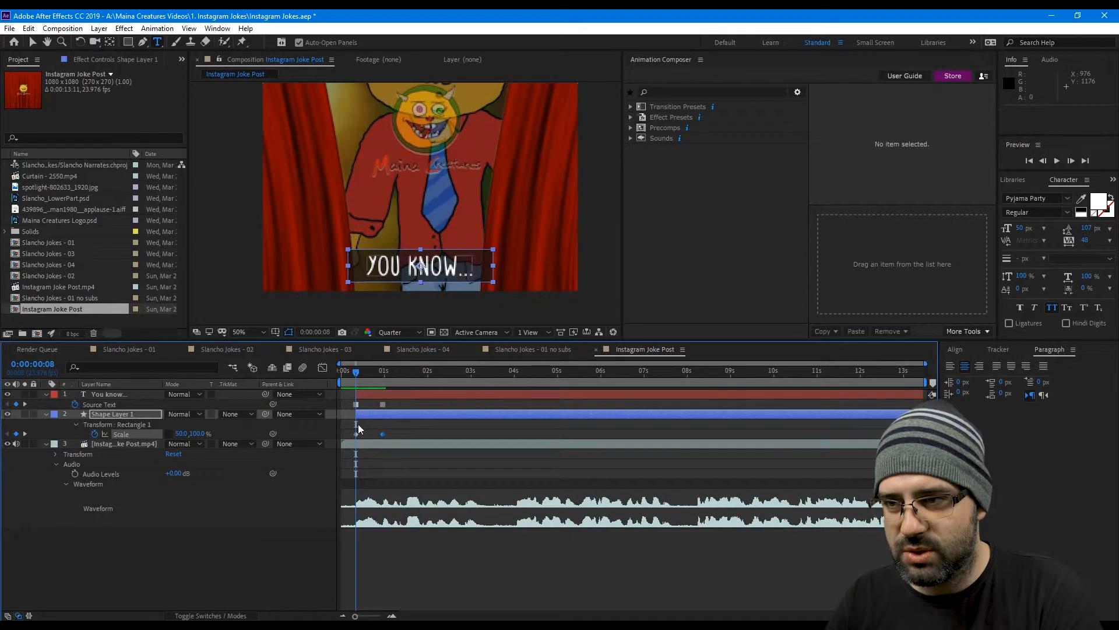
pyautogui.rightClick(356, 432)
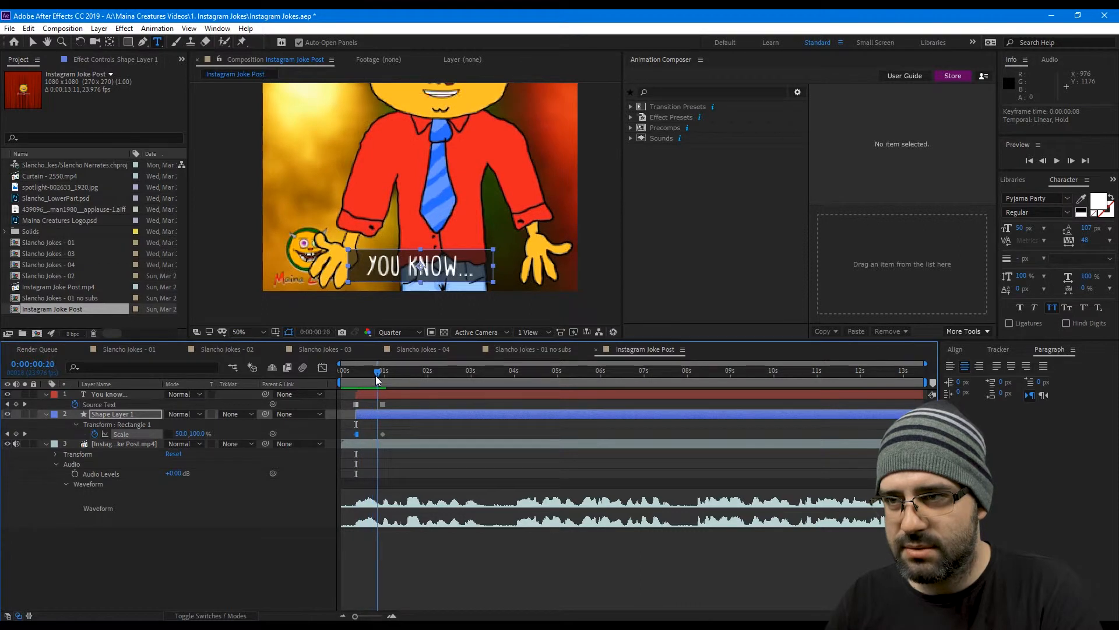
# Toggle the Scale keyframes to hold and add lines through AND WHEN I LOST MY RIFLE with fitted bars
pyautogui.moveTo(376, 371); pyautogui.dragTo(383, 371)
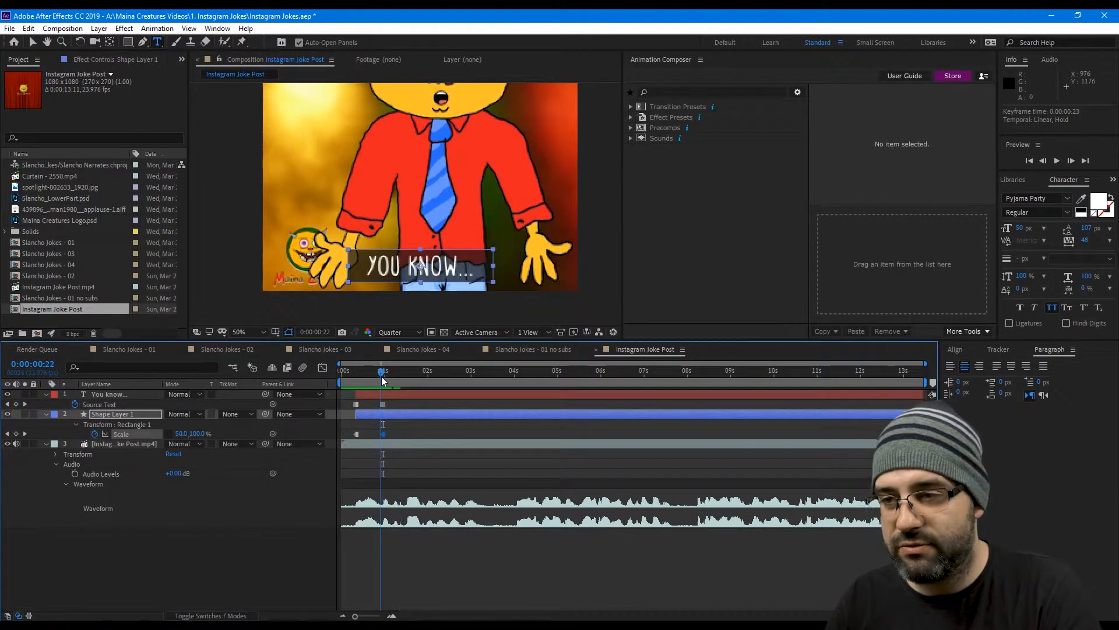
pyautogui.press('Space')
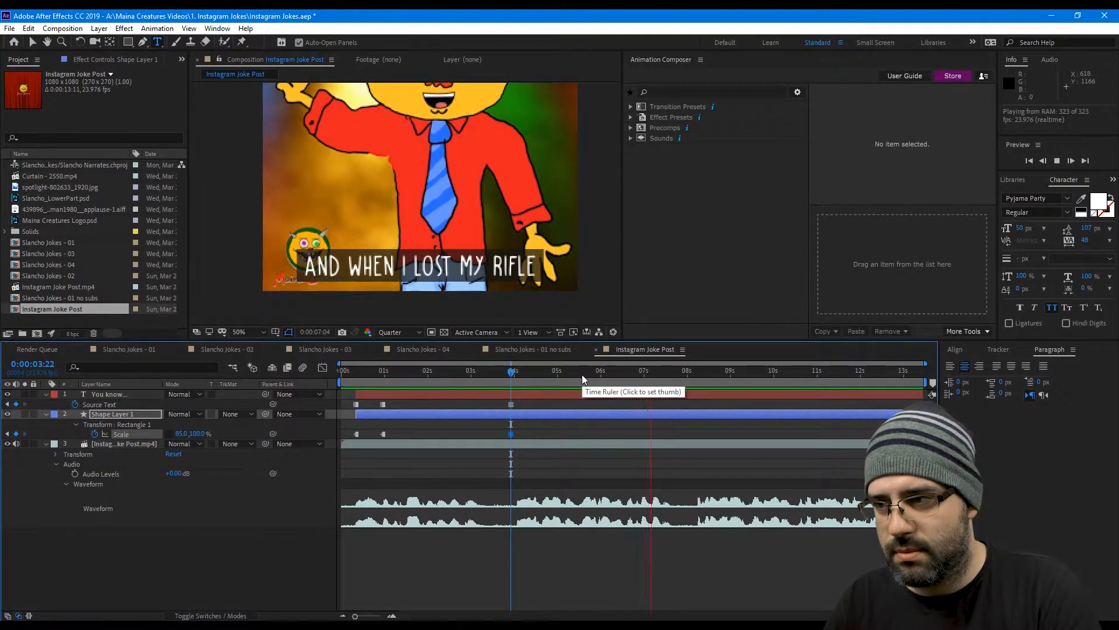
pyautogui.click(581, 371)
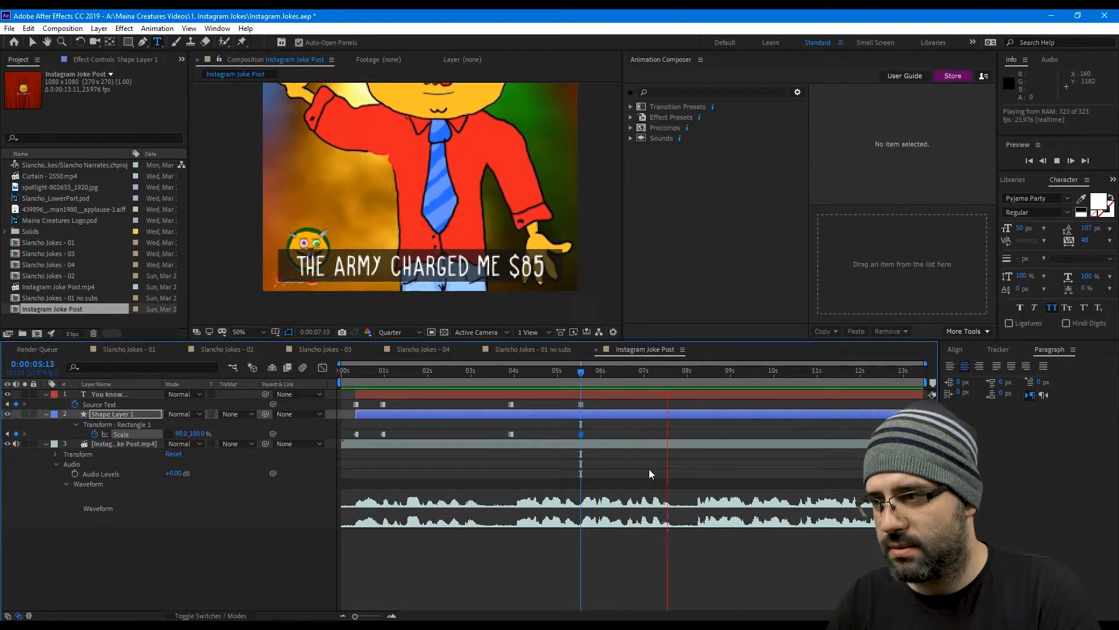
# Add THATS WHEN I REALIZED WHY, IN THE NAVY THE CAPTAIN and ALWAYS GOES DOWN WITH THE SHIP with fitted bar widths
pyautogui.click(692, 373)
pyautogui.write('THATS WHEN I REALIZED WHY')
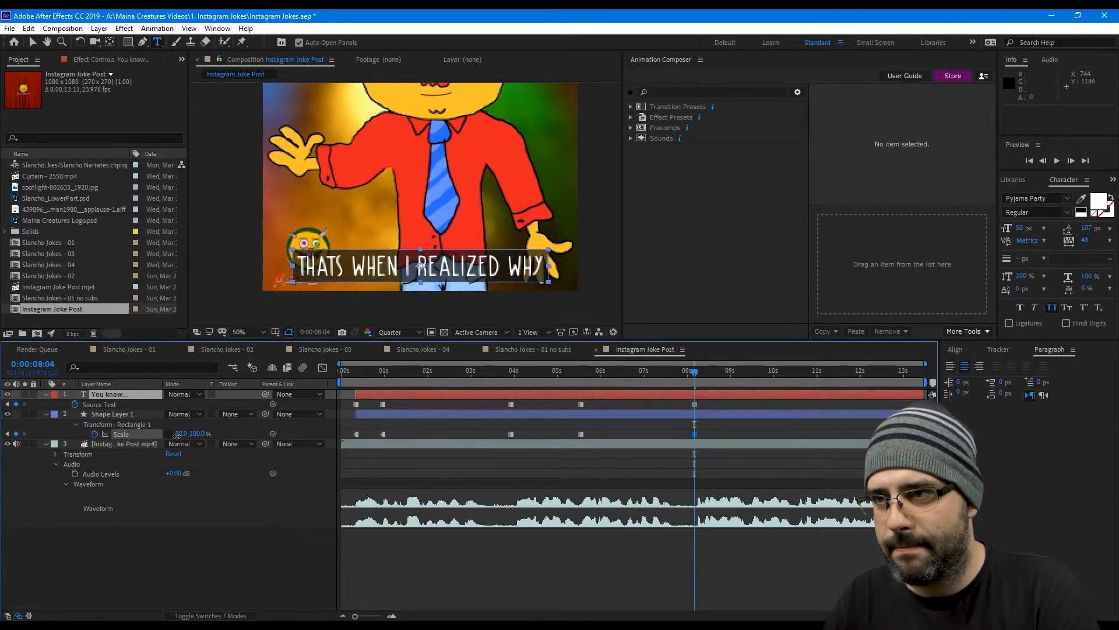
pyautogui.click(112, 414)
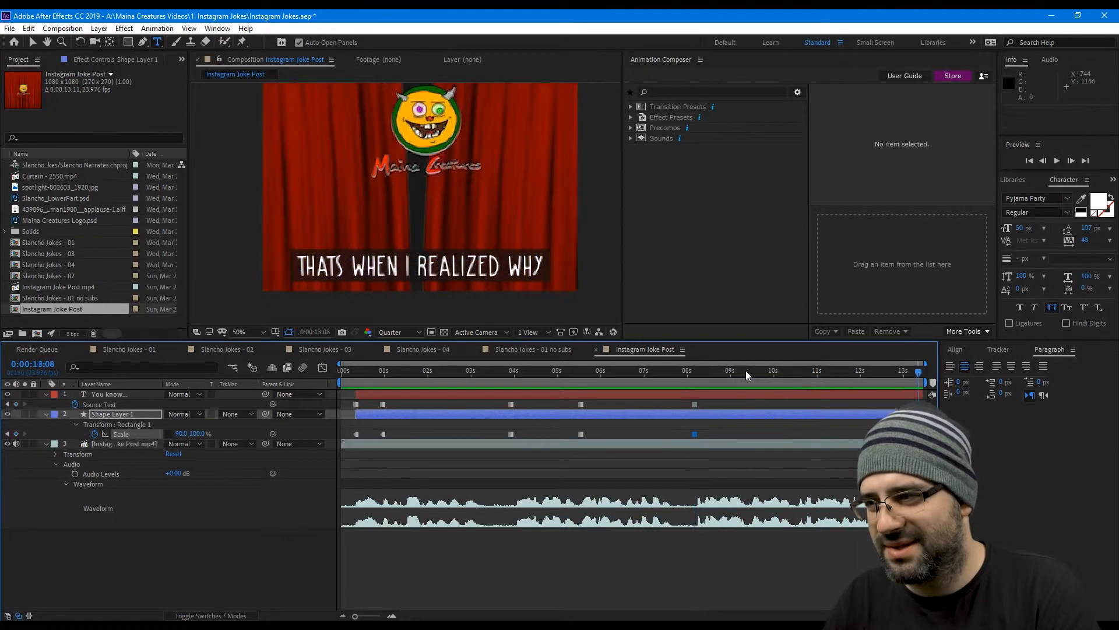
pyautogui.click(748, 371)
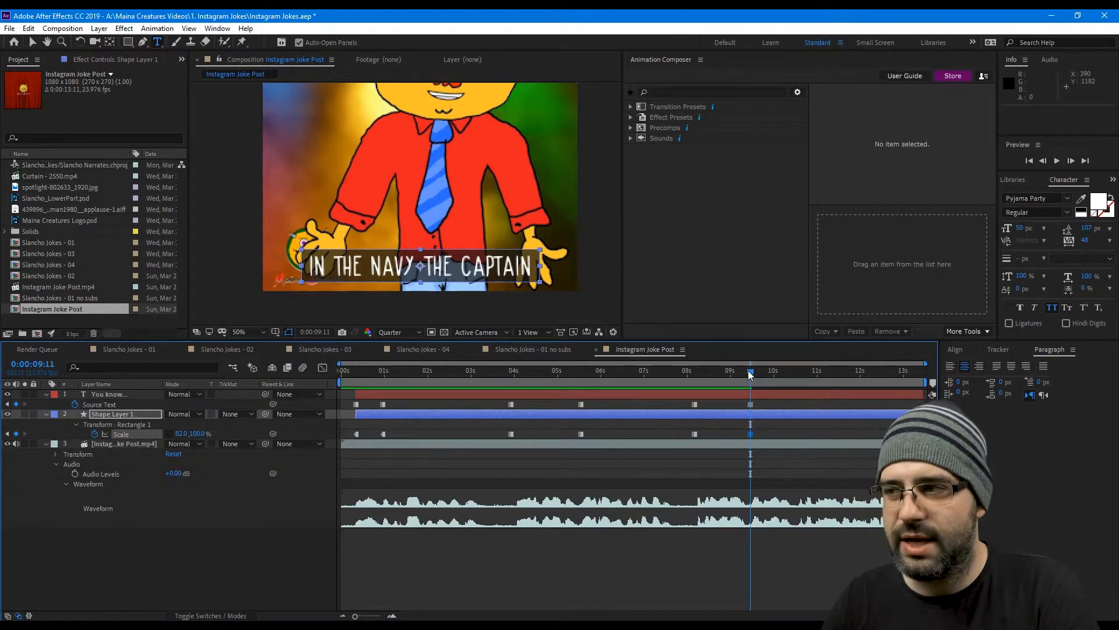
pyautogui.press('Space')
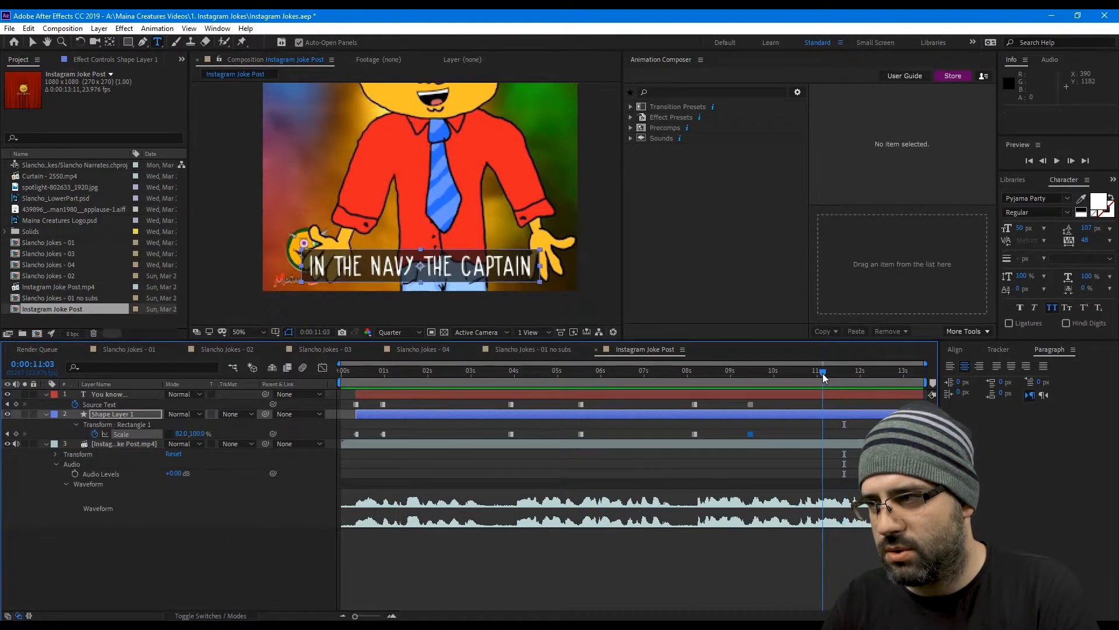
pyautogui.click(108, 394)
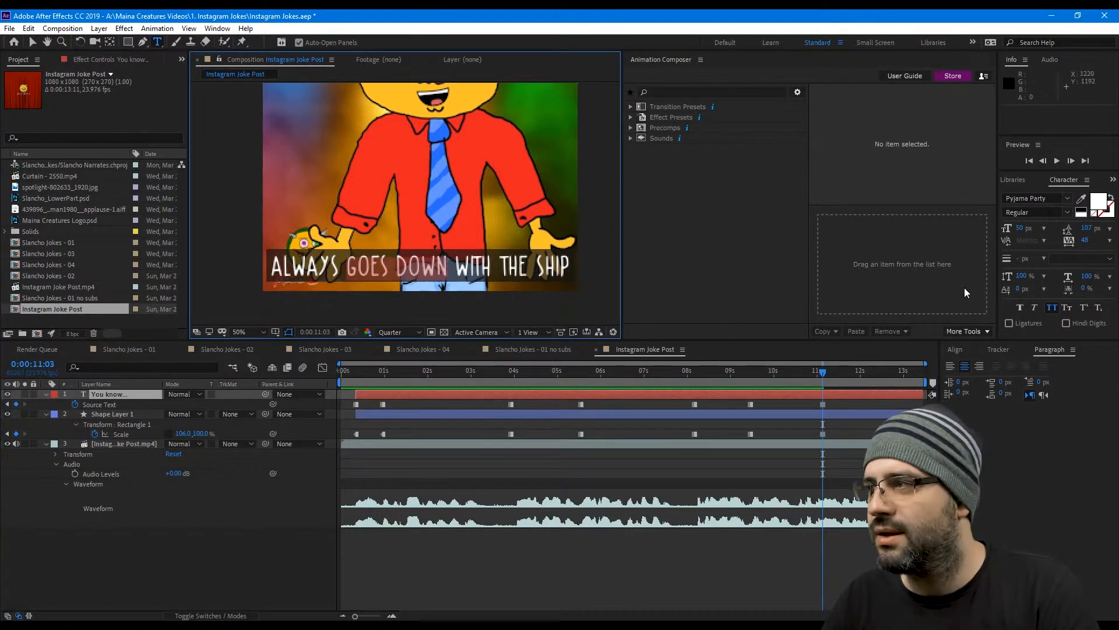
# Color the selected words GOES DOWN orange (FF9600), leaving the rest white
pyautogui.click(1097, 203)
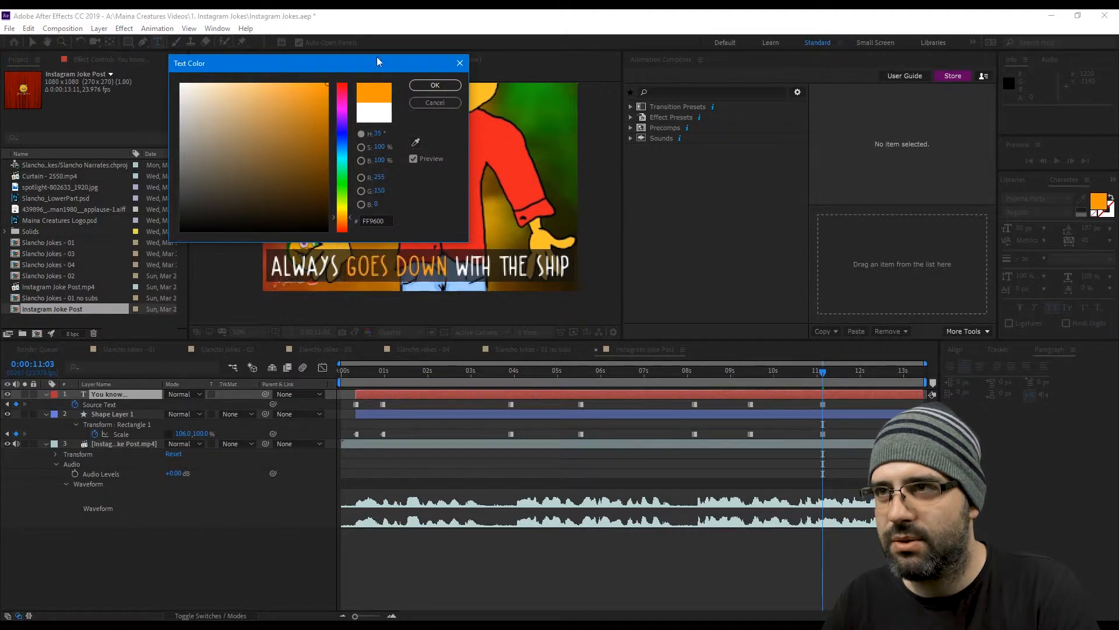
pyautogui.click(434, 84)
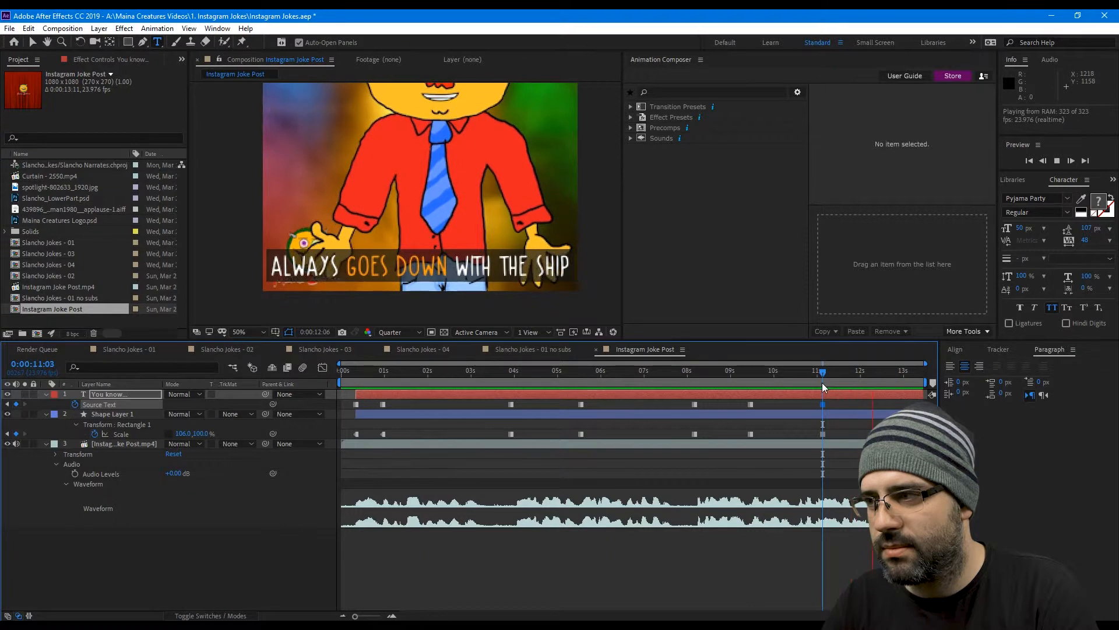
# End the work area at 0:00:13:03 where the curtain closes
pyautogui.moveTo(822, 373); pyautogui.dragTo(917, 373)
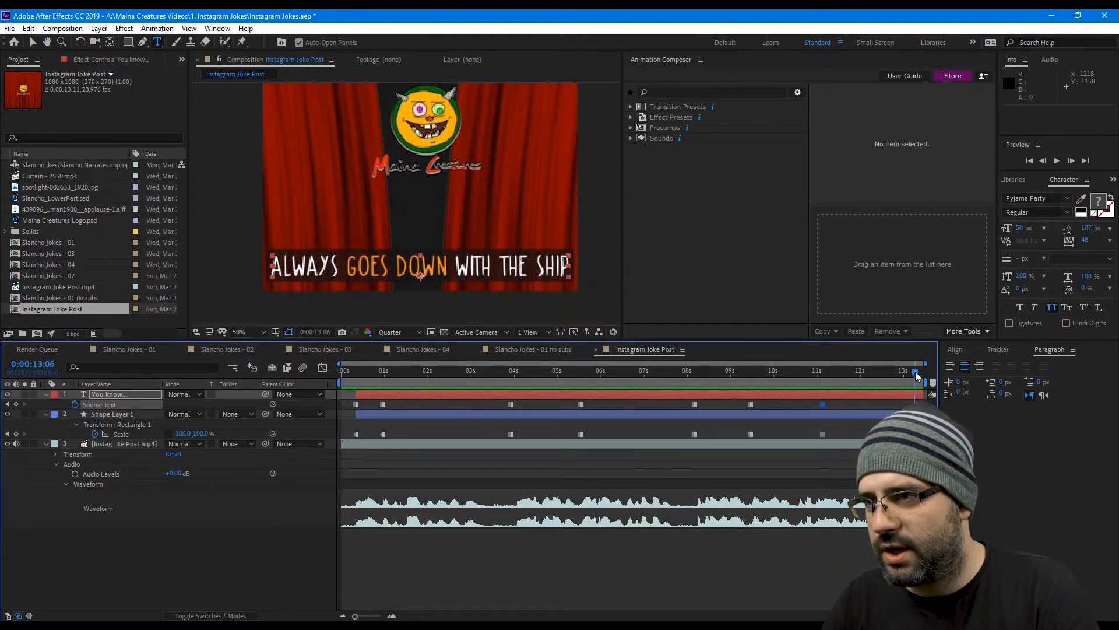
pyautogui.moveTo(916, 374); pyautogui.dragTo(908, 374)
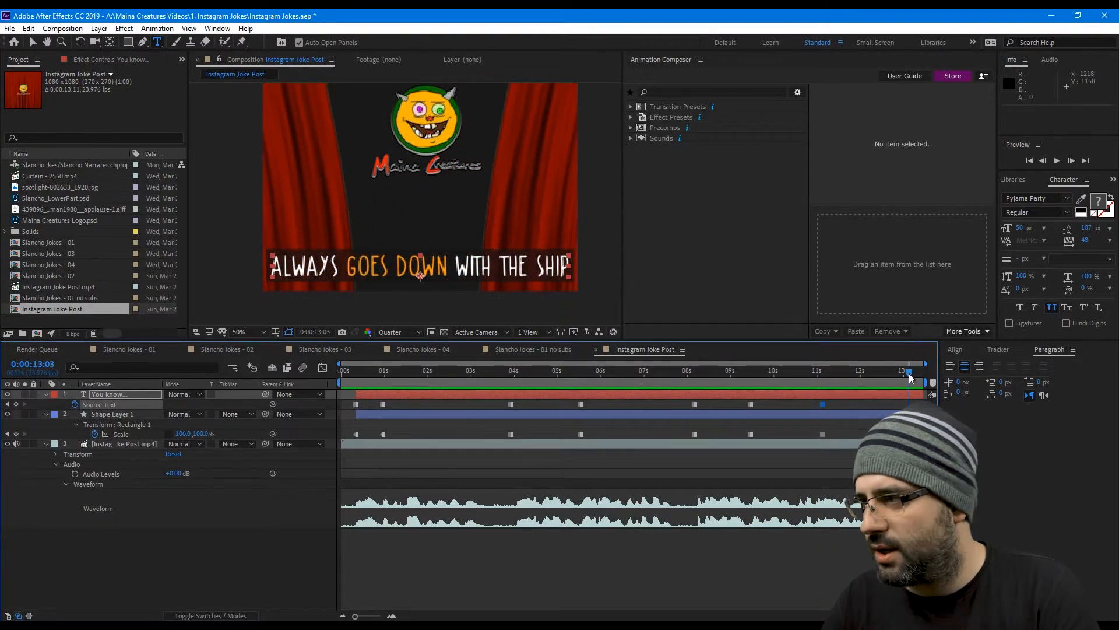